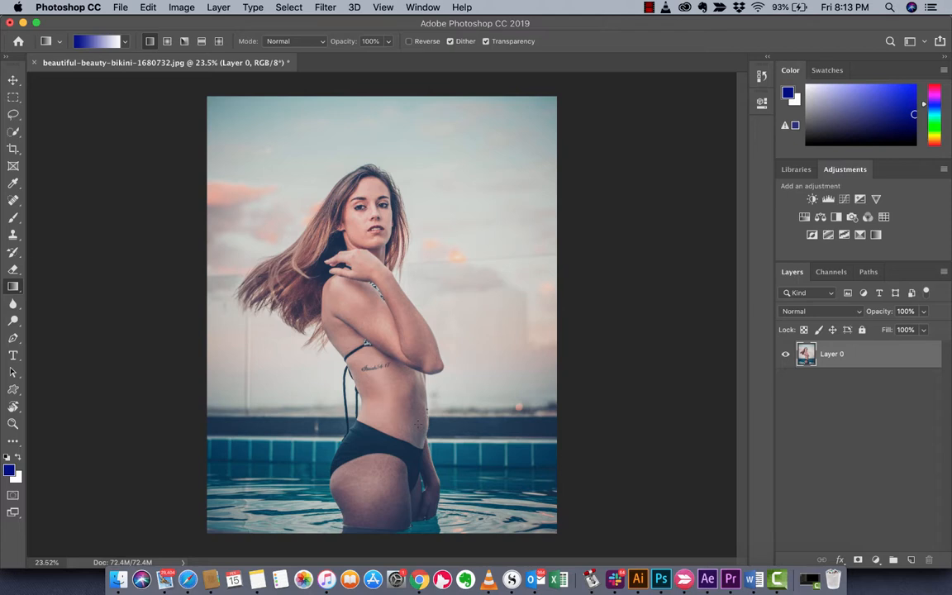
mouse_move(727, 472)
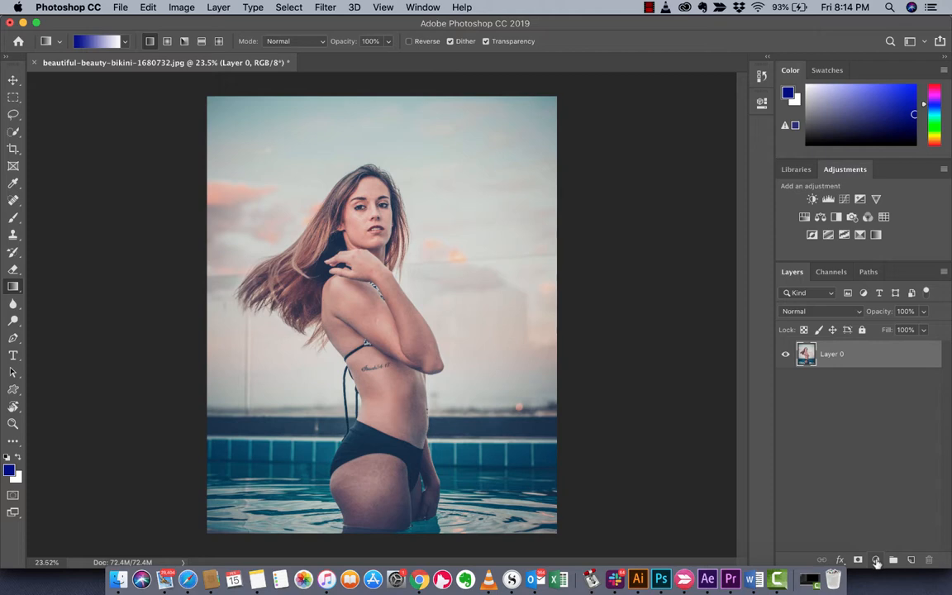
Step: Add a Color Balance adjustment layer above the poolside portrait from the Layers panel
left_click(877, 561)
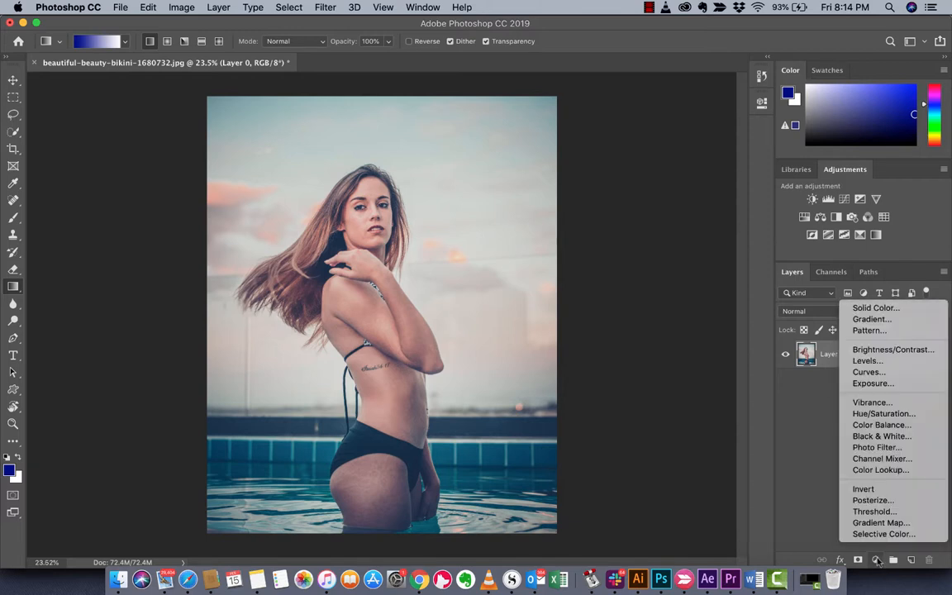
mouse_move(880, 544)
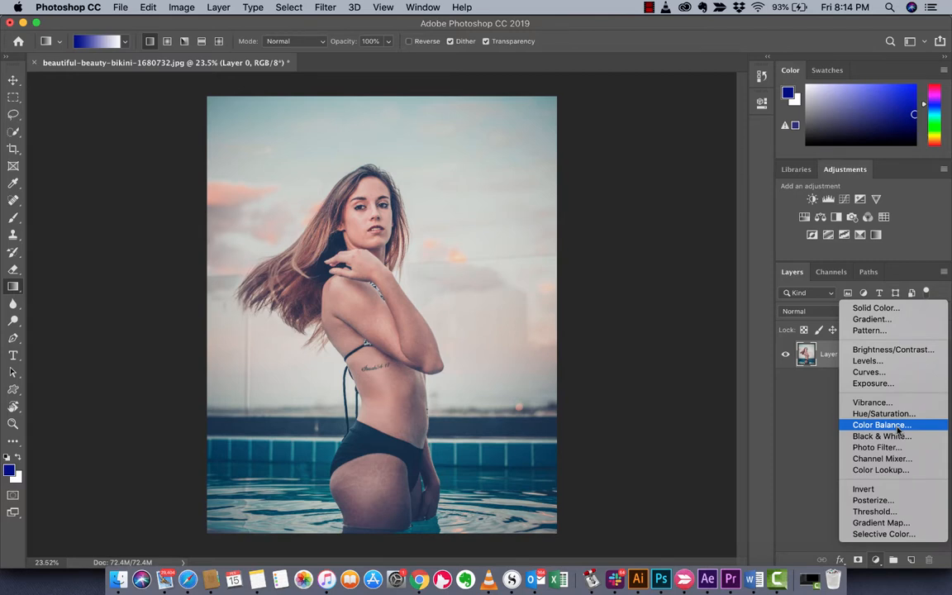
left_click(880, 424)
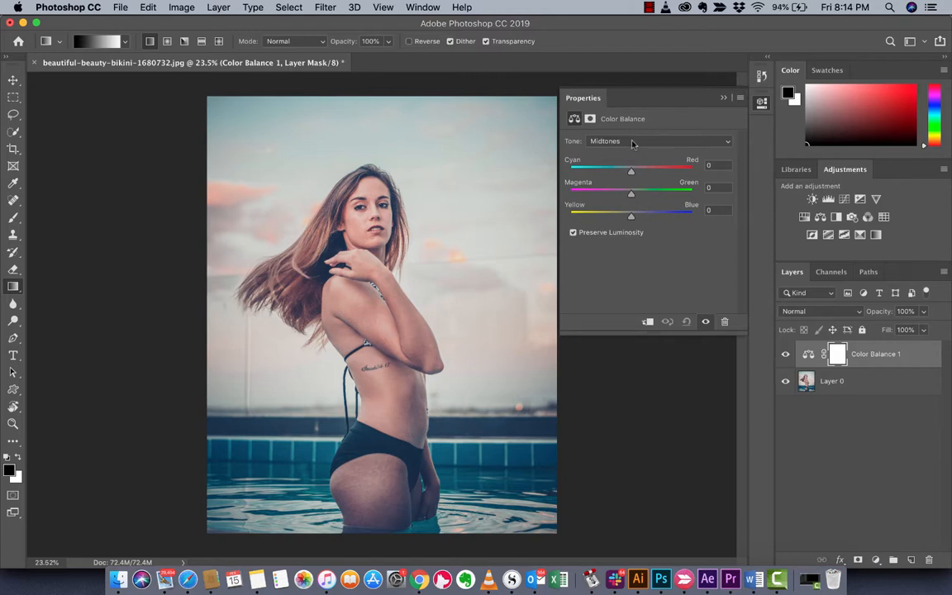
Step: Switch the Color Balance tone range from Midtones to Shadows
left_click(649, 140)
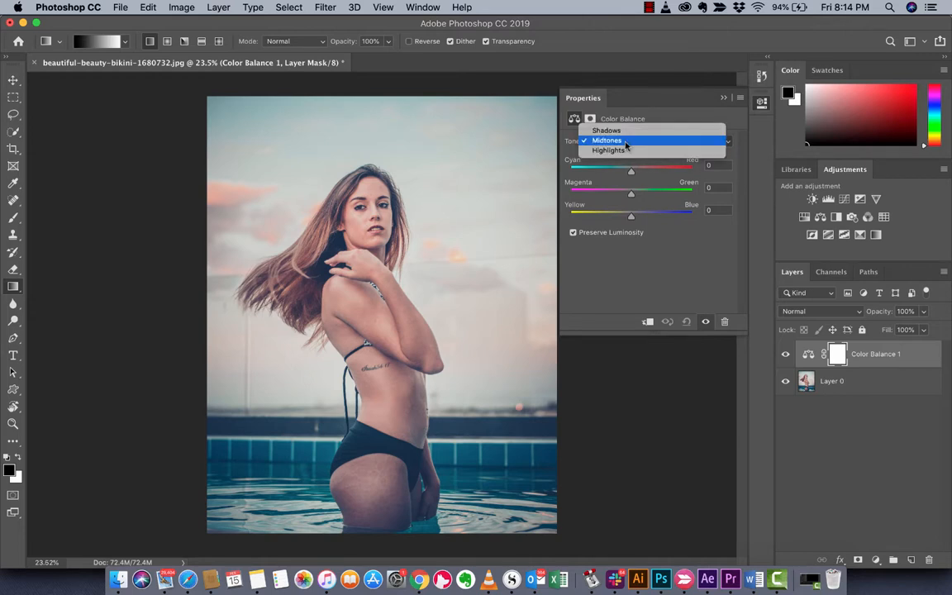
mouse_move(606, 130)
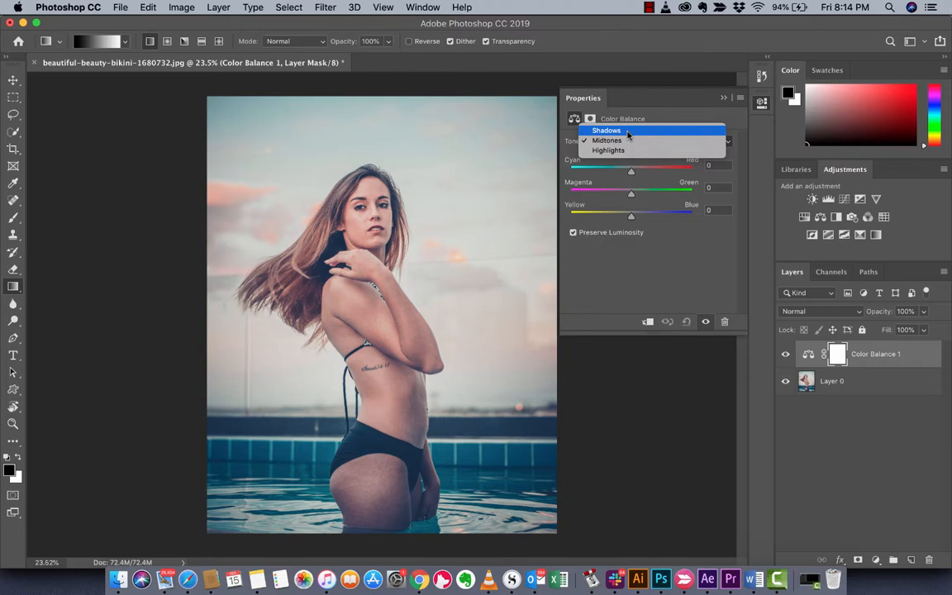
left_click(607, 130)
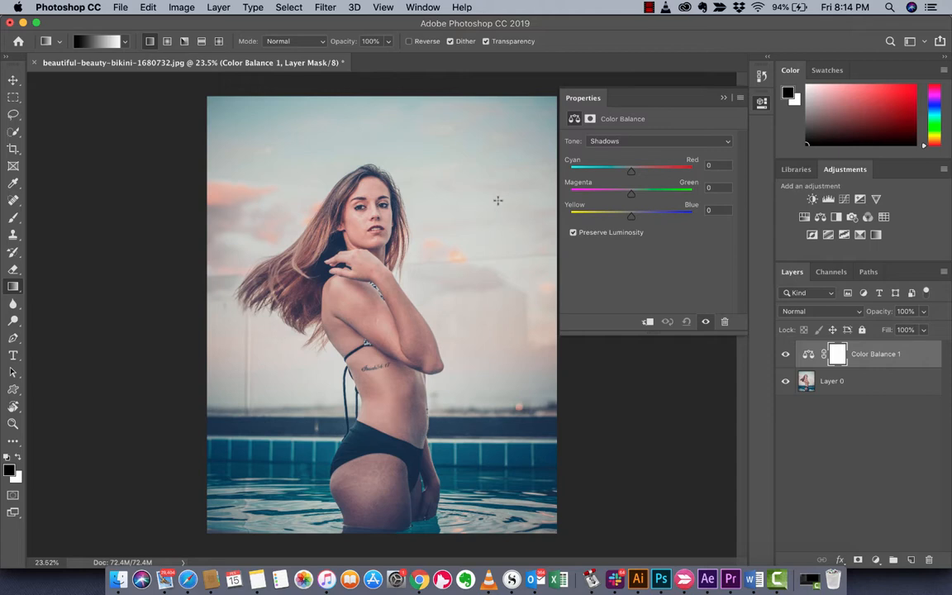
mouse_move(539, 246)
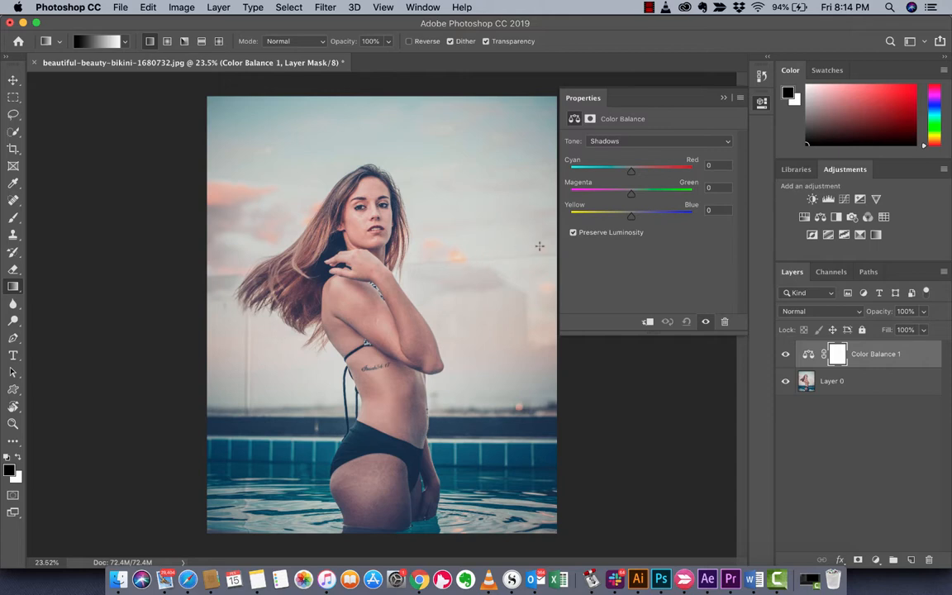
mouse_move(473, 373)
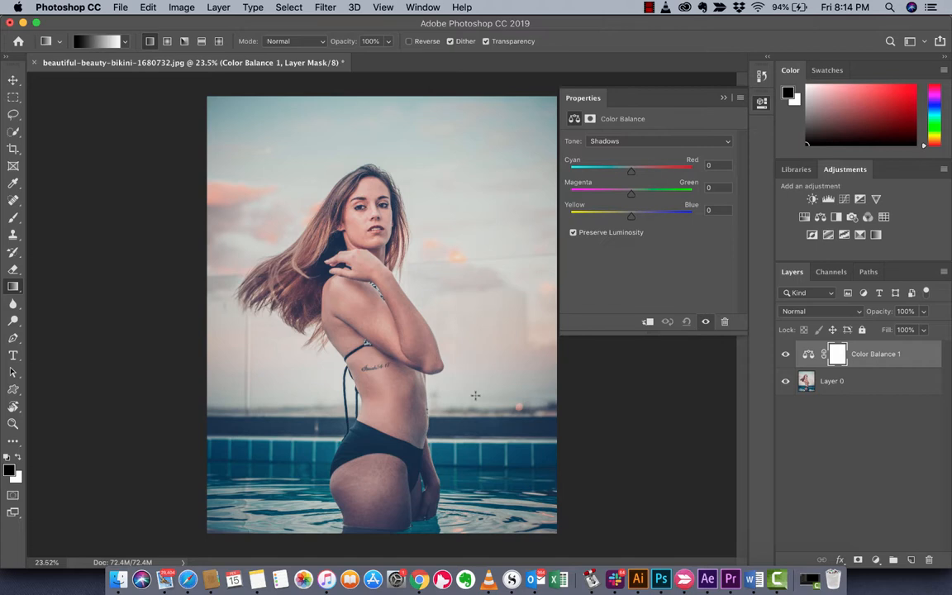
mouse_move(571, 272)
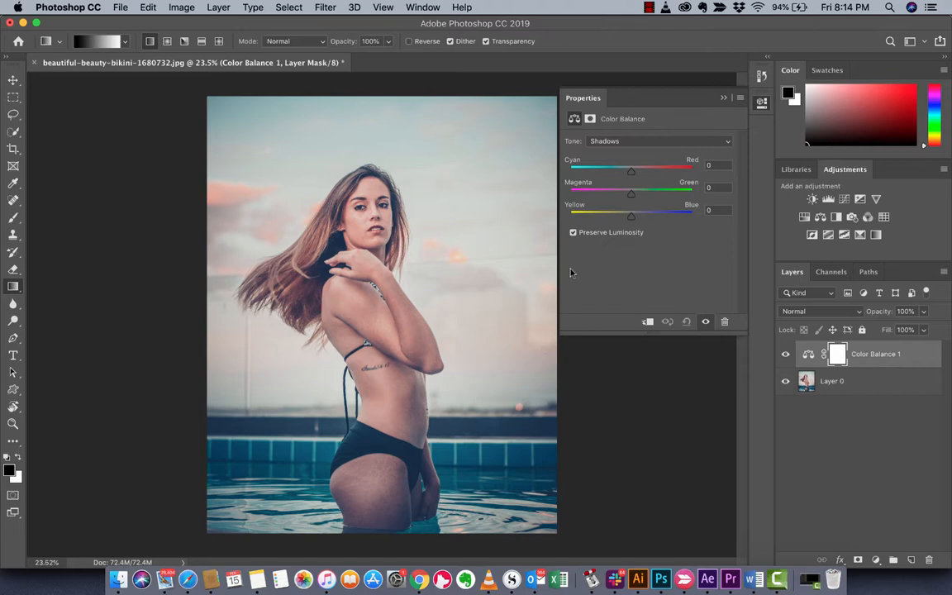
mouse_move(577, 270)
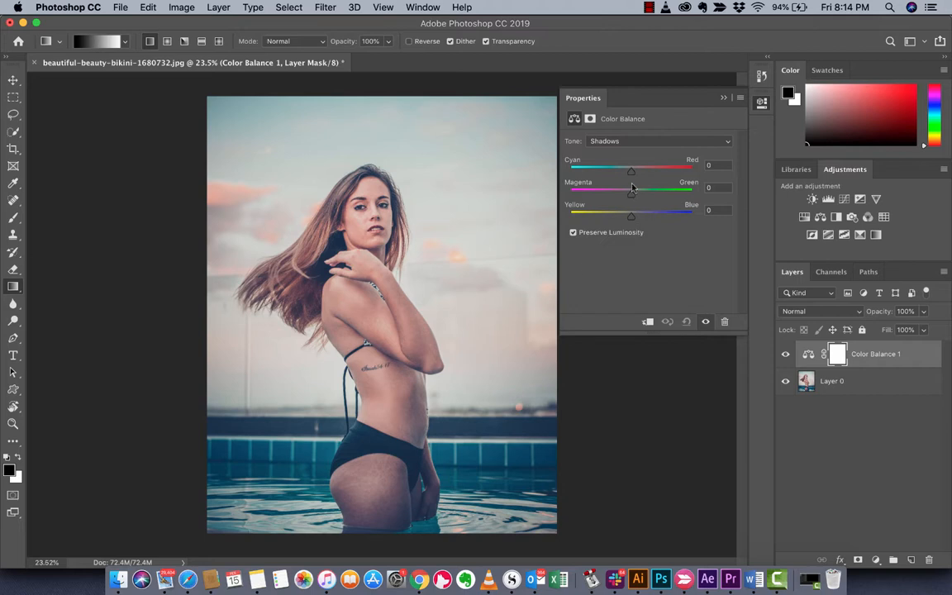
mouse_move(632, 173)
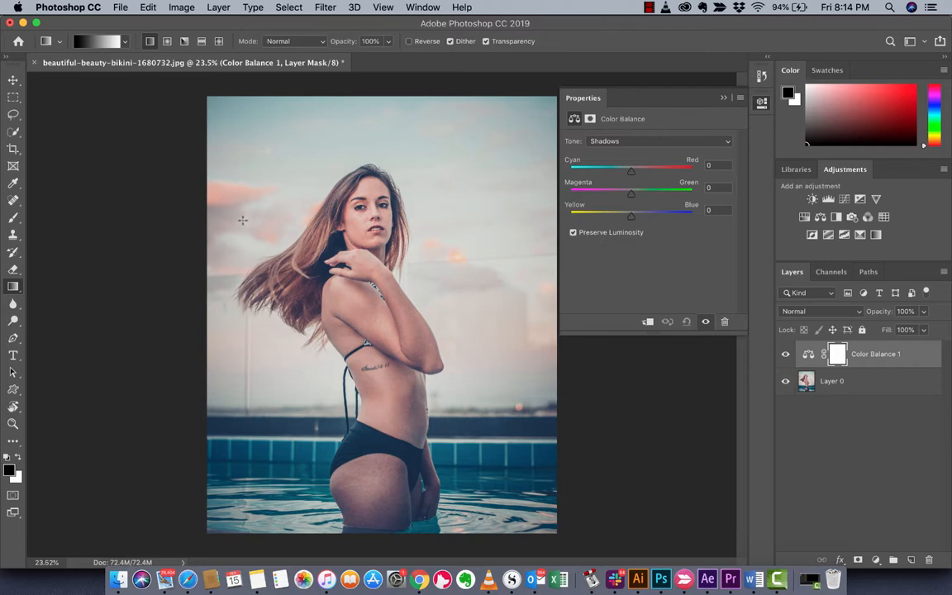
mouse_move(648, 174)
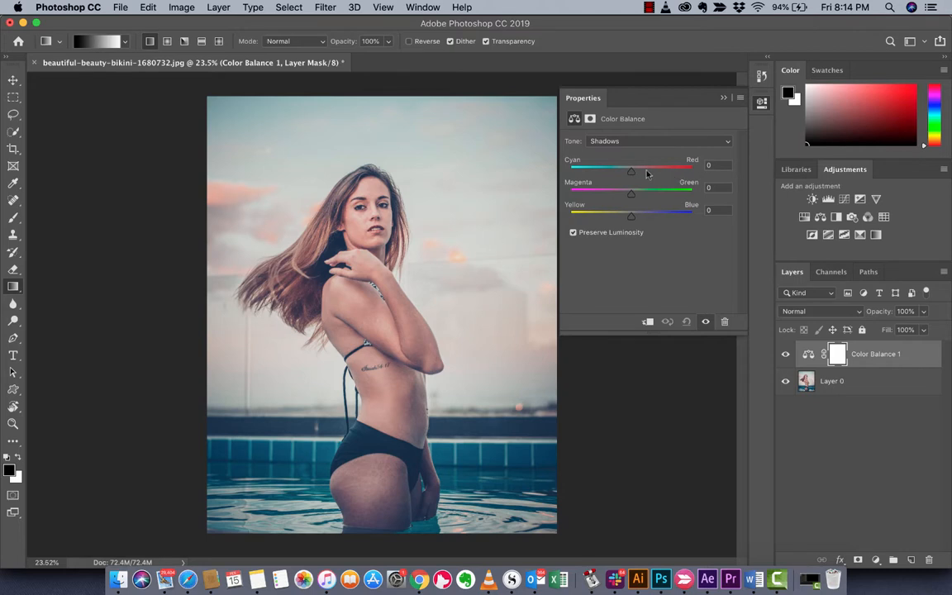
mouse_move(633, 177)
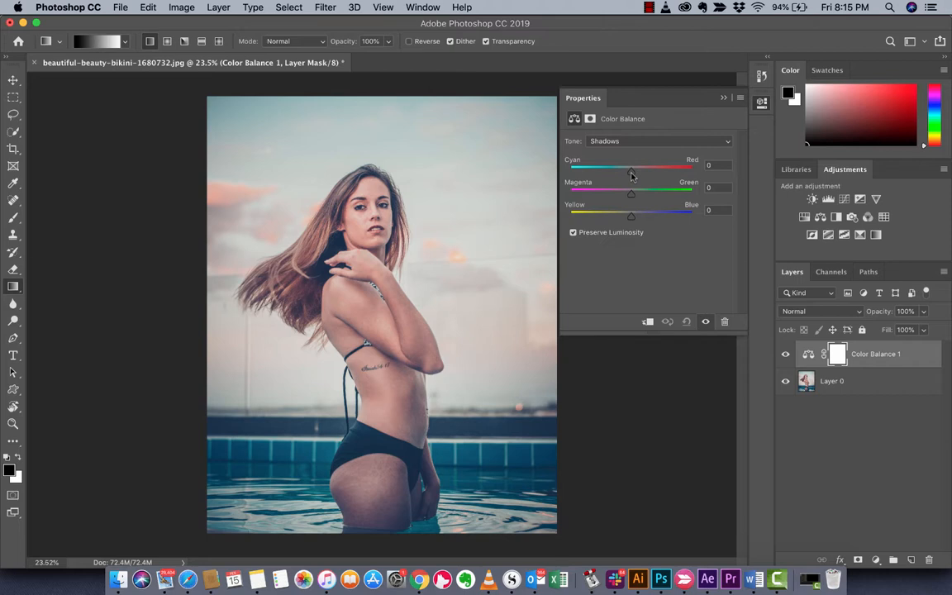
Step: Push the shadows' Cyan-Red balance toward red, settling at +27
left_click_drag(632, 168, 635, 168)
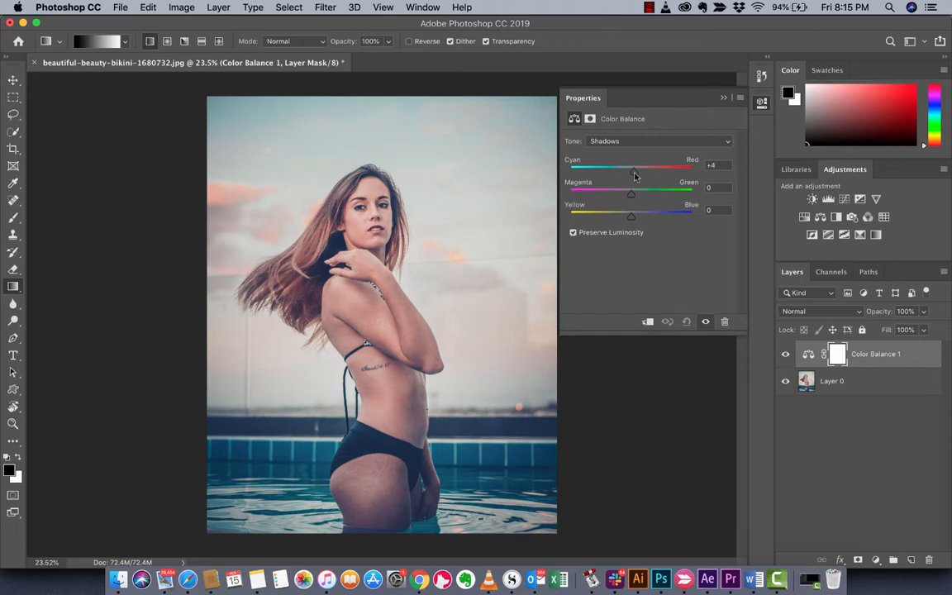
left_click_drag(635, 168, 653, 167)
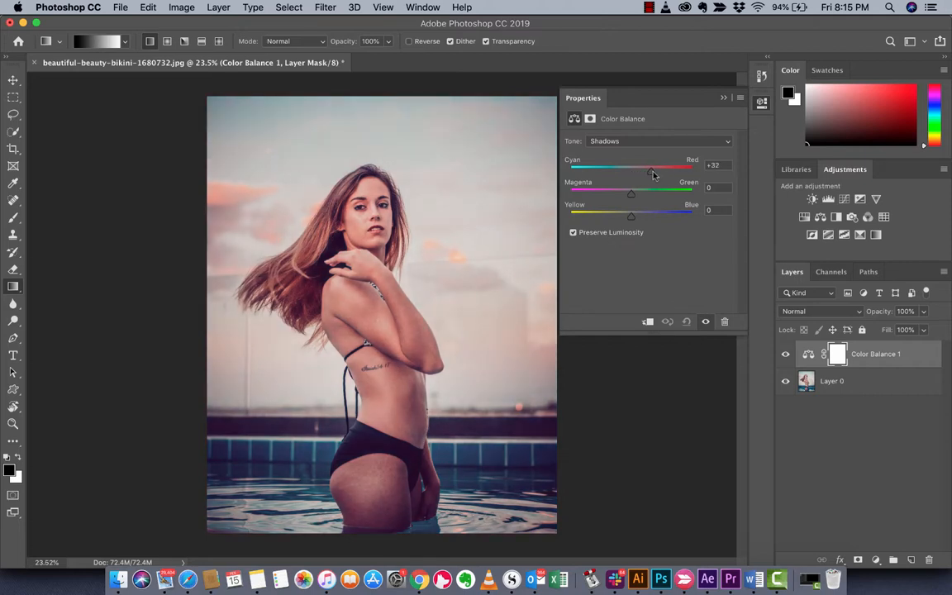
left_click_drag(652, 168, 668, 168)
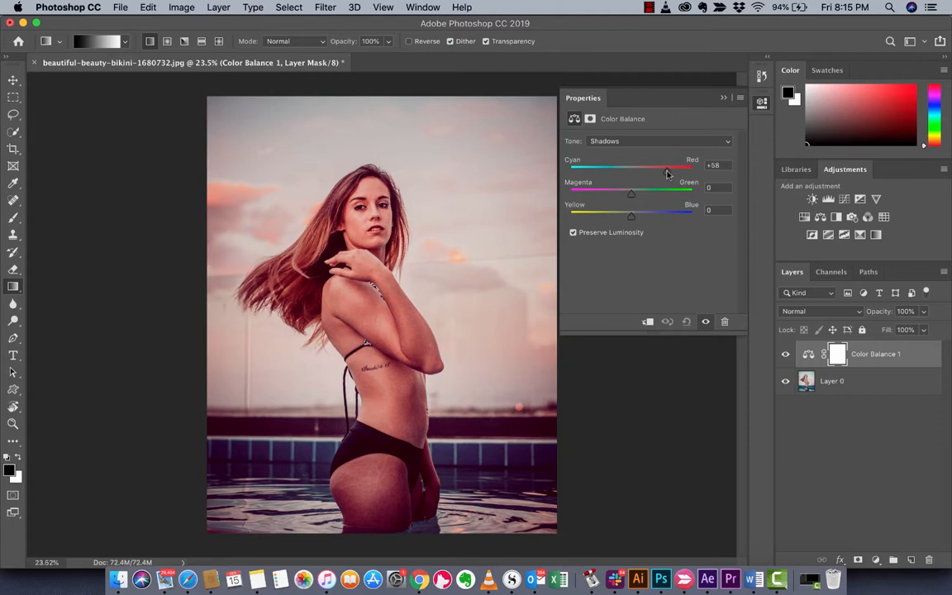
left_click_drag(661, 168, 658, 168)
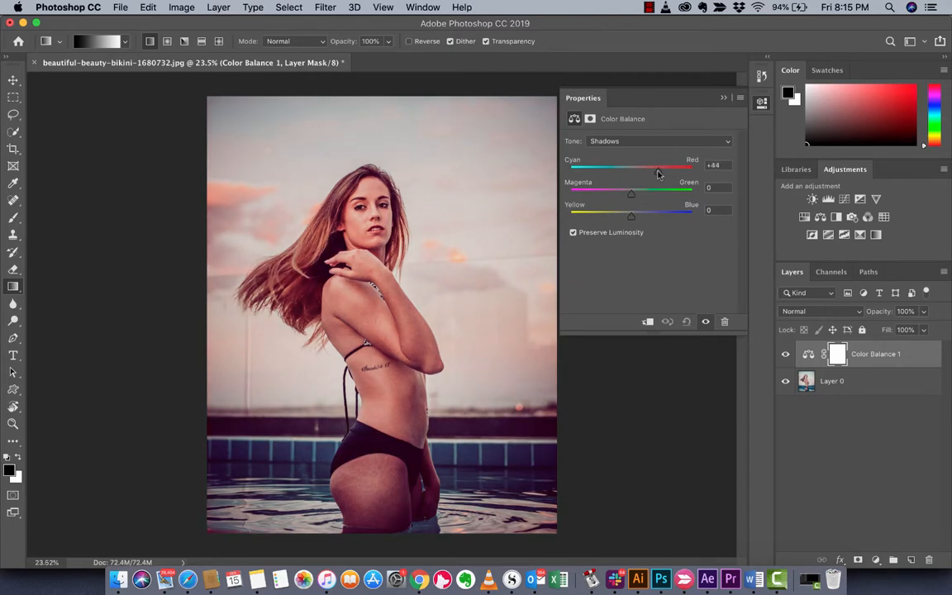
left_click_drag(653, 165, 641, 165)
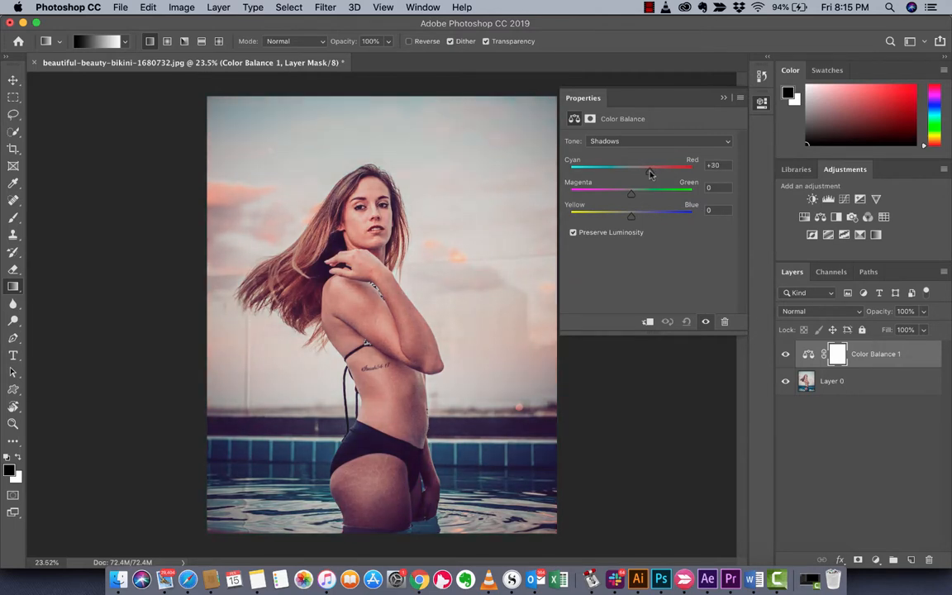
left_click_drag(649, 167, 646, 167)
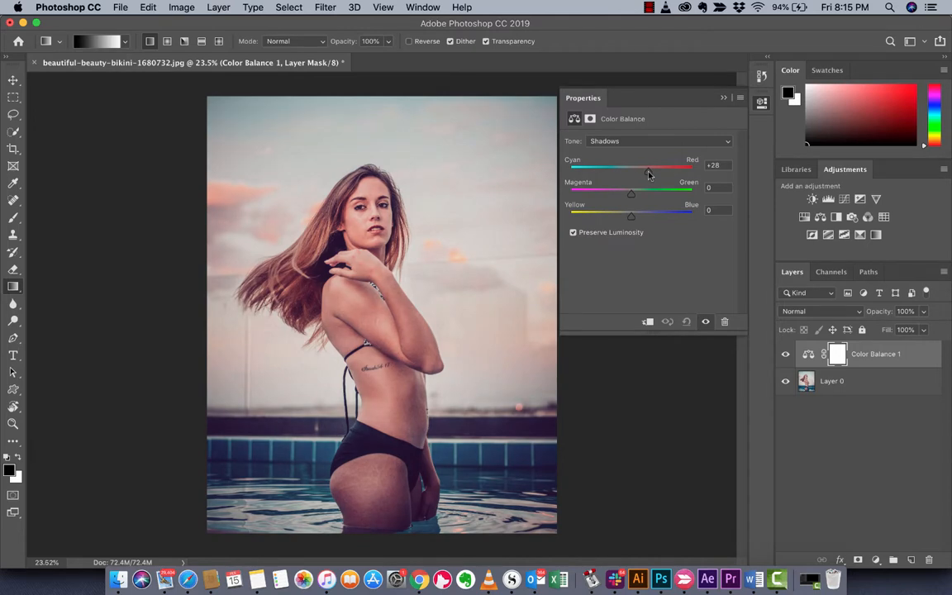
left_click_drag(647, 168, 650, 168)
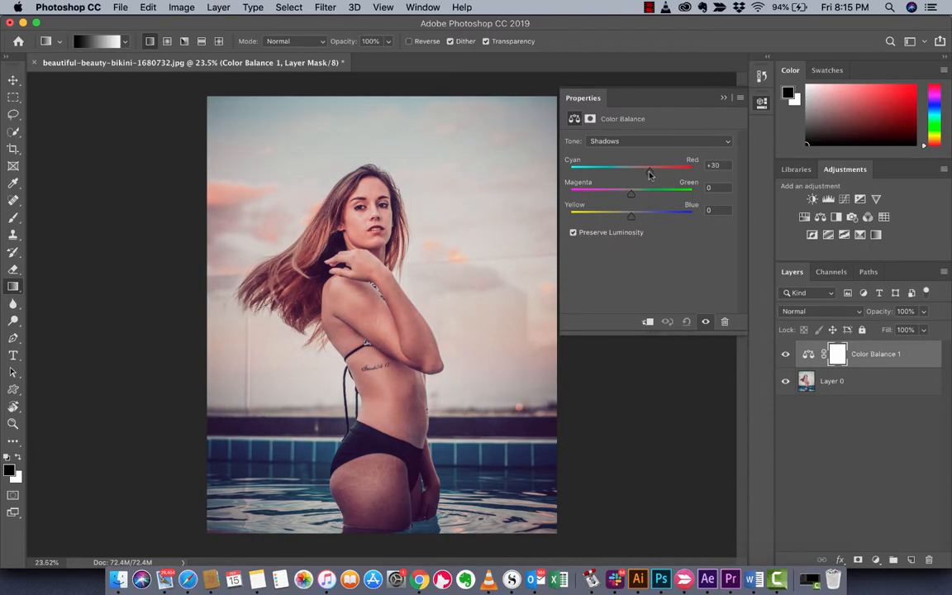
left_click_drag(652, 168, 648, 167)
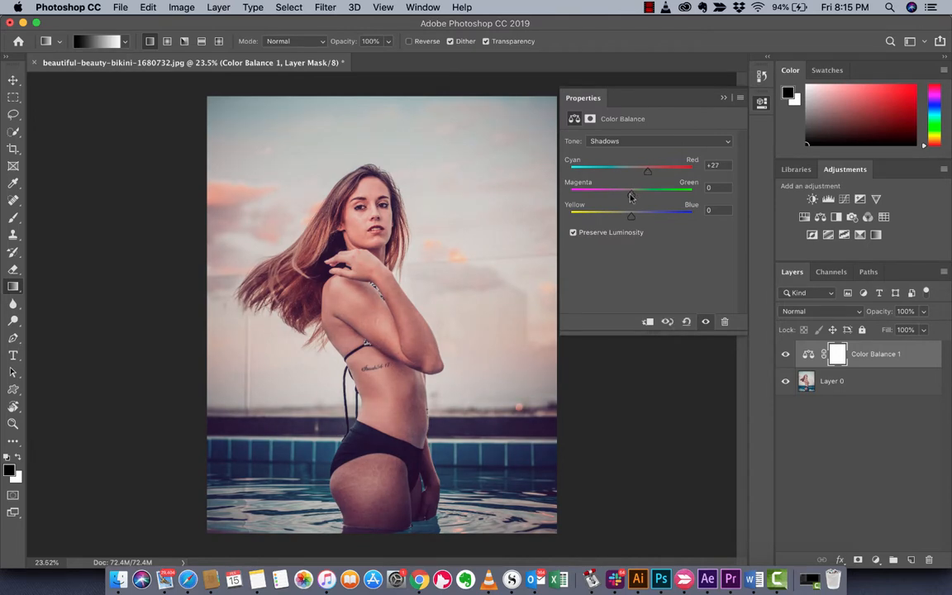
Step: Set the shadows' Magenta-Green to +28 and Yellow-Blue to +8, then move on to Midtones
left_click_drag(648, 189, 619, 189)
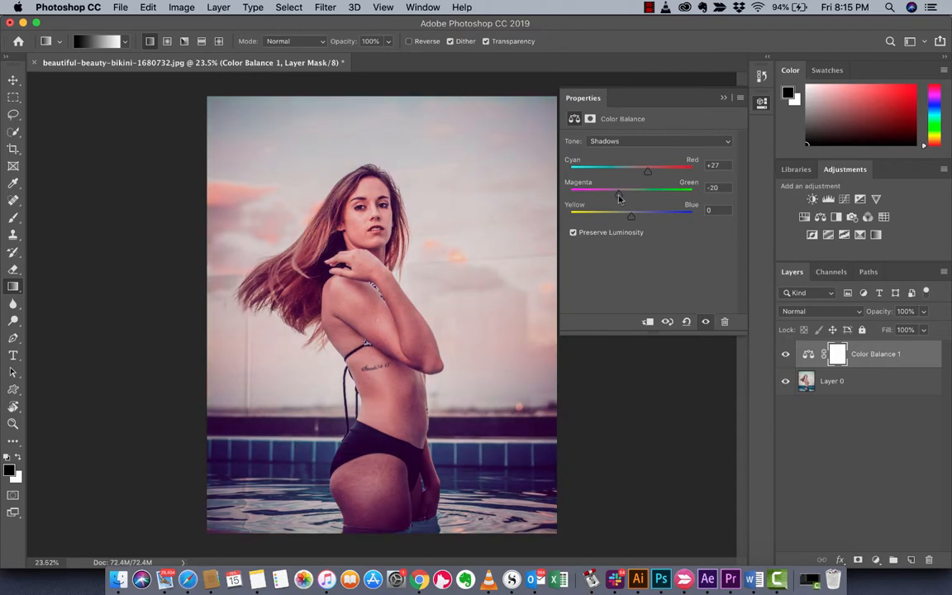
left_click_drag(621, 191, 630, 191)
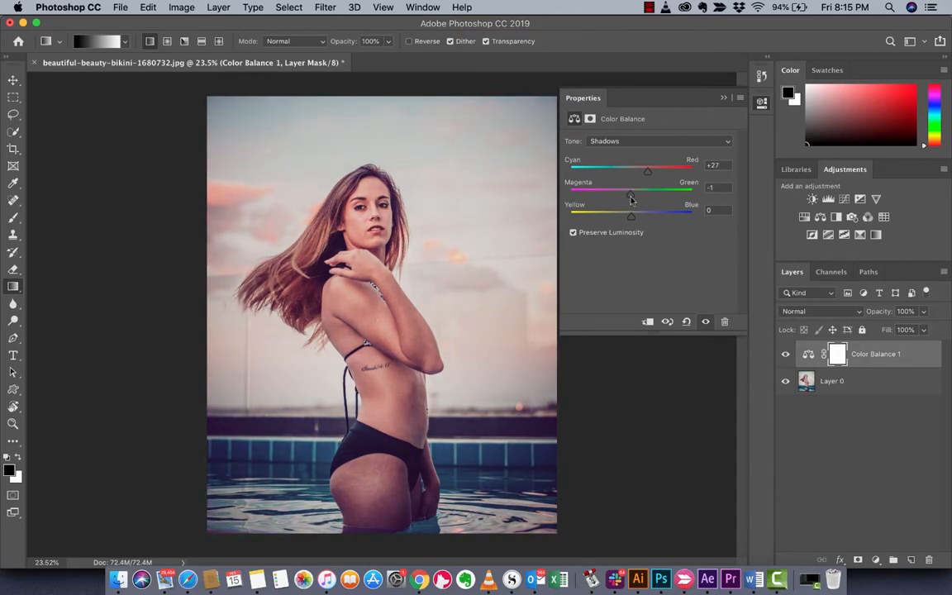
left_click_drag(631, 192, 643, 191)
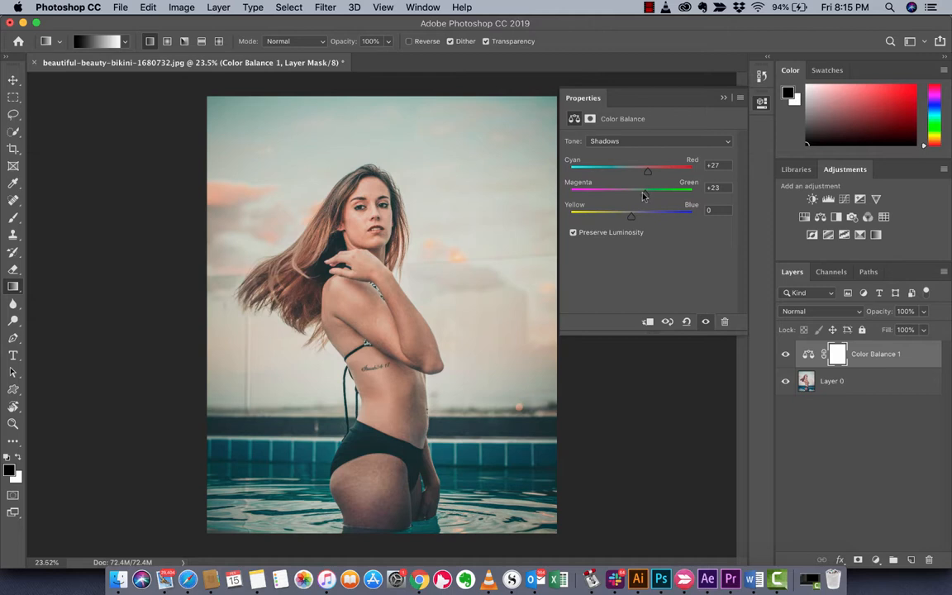
left_click_drag(648, 194, 632, 193)
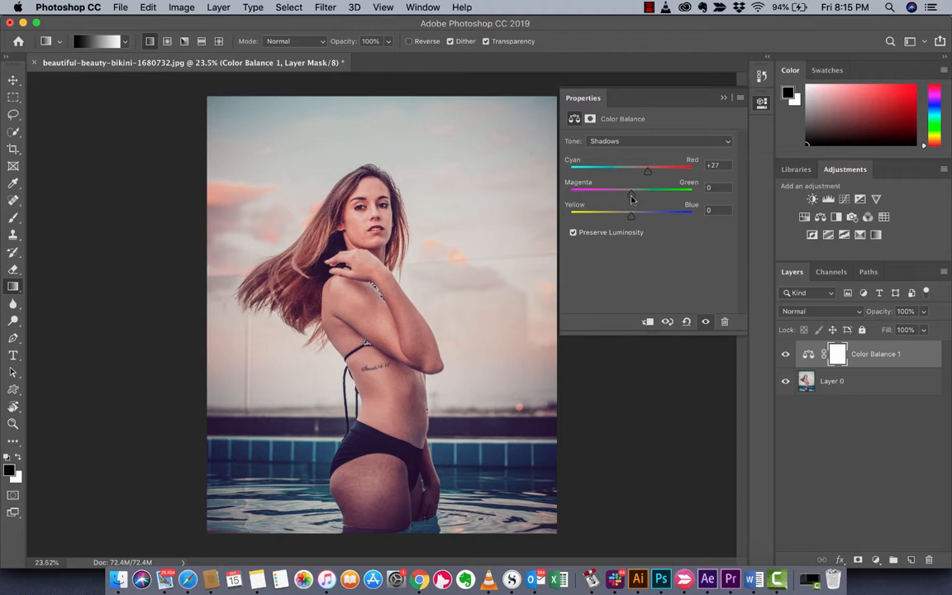
left_click_drag(631, 189, 644, 190)
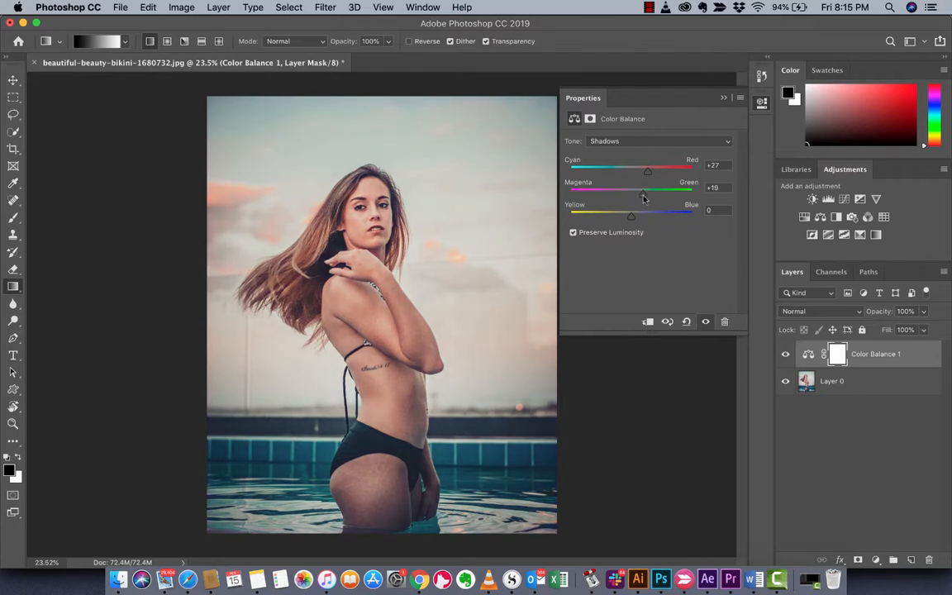
left_click_drag(631, 196, 653, 196)
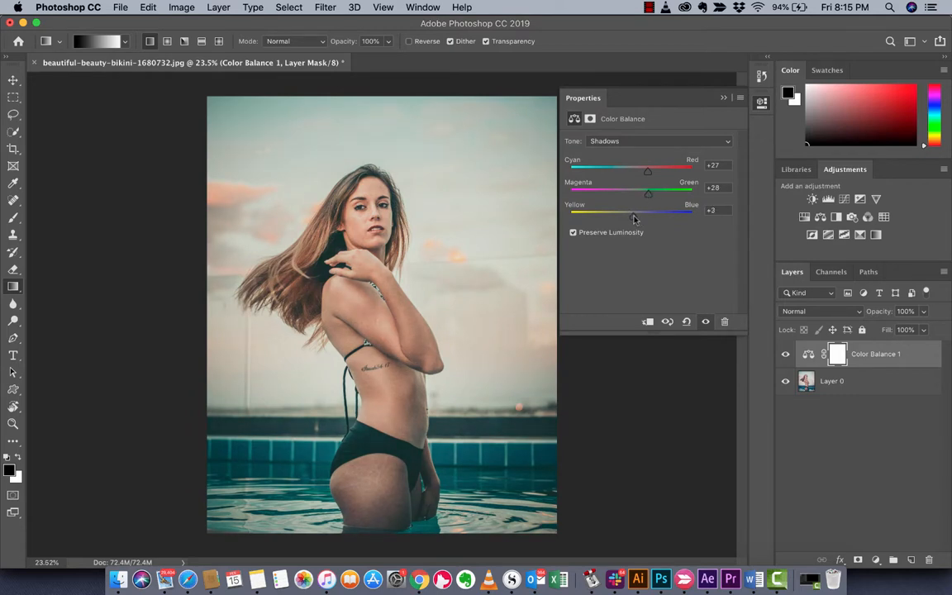
left_click_drag(635, 216, 633, 216)
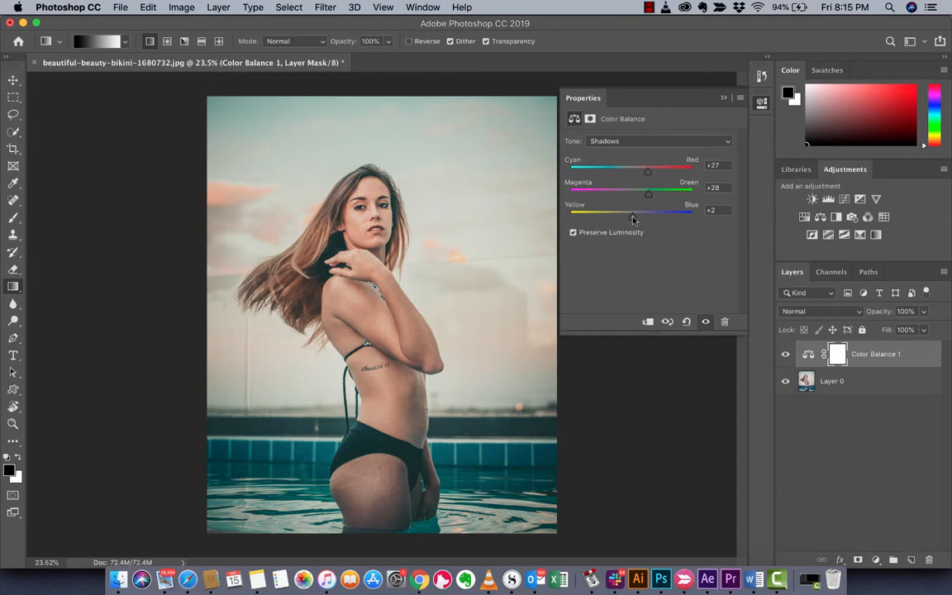
left_click_drag(630, 216, 635, 217)
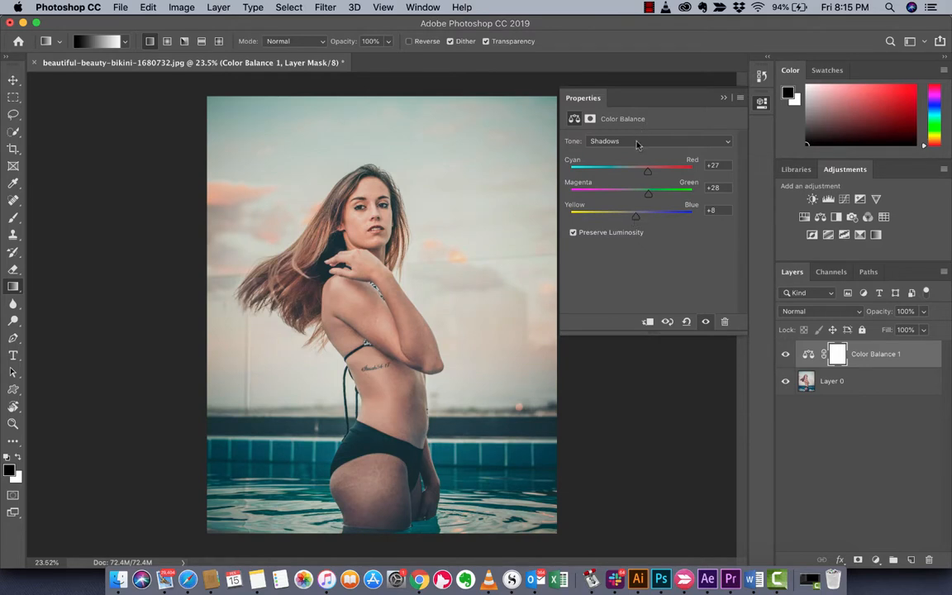
left_click(657, 141)
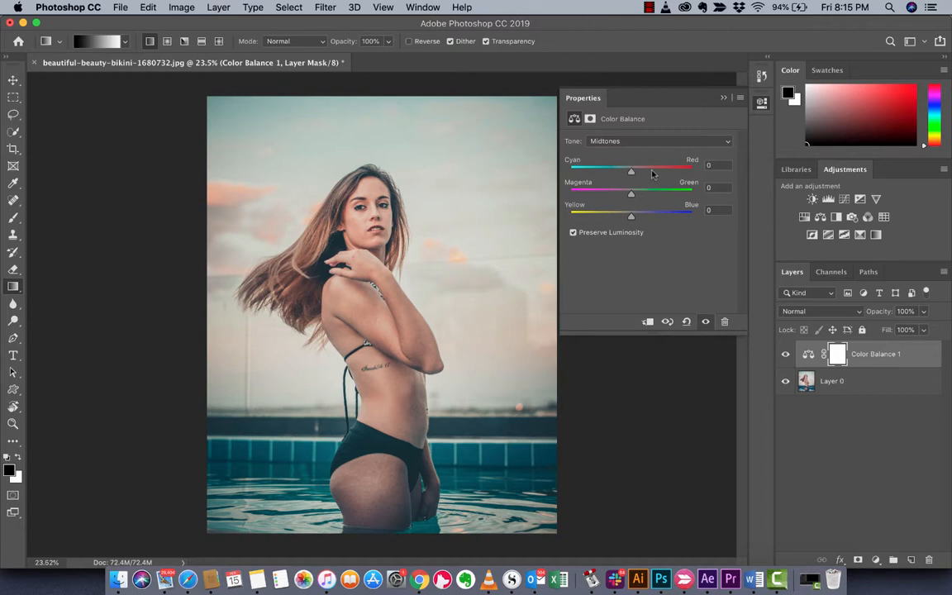
Step: Recheck the Shadows settings and return the tone range to Midtones
left_click(660, 141)
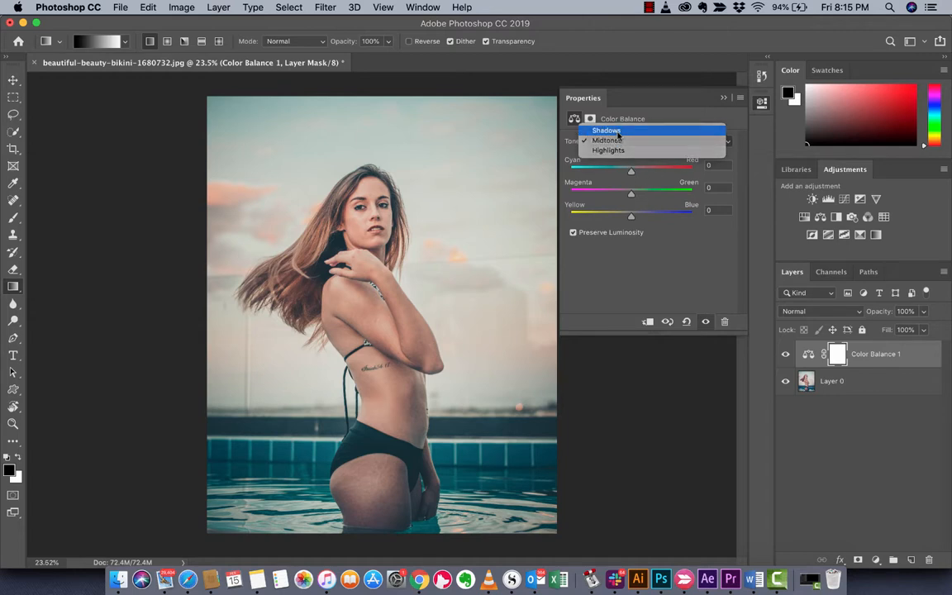
left_click(606, 129)
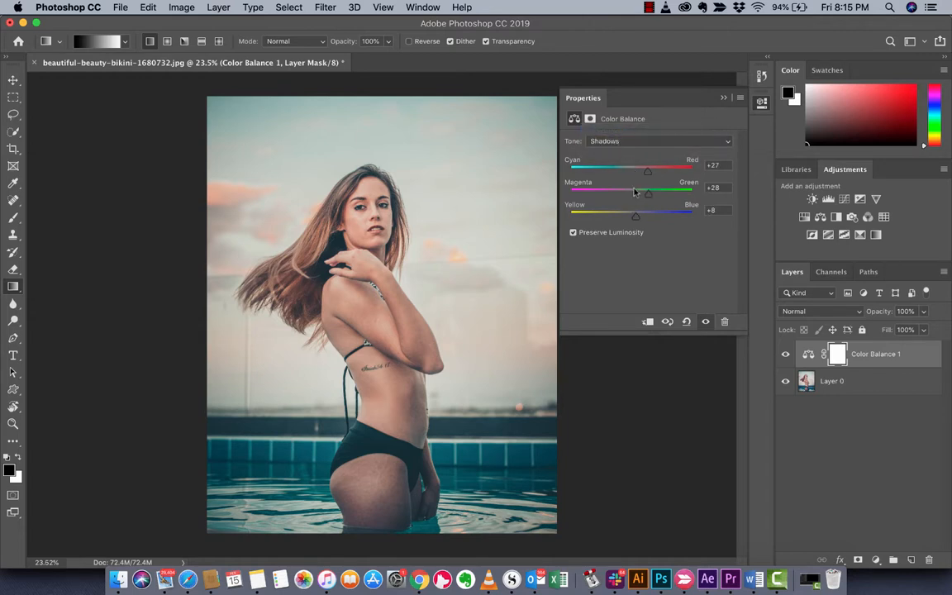
left_click(657, 140)
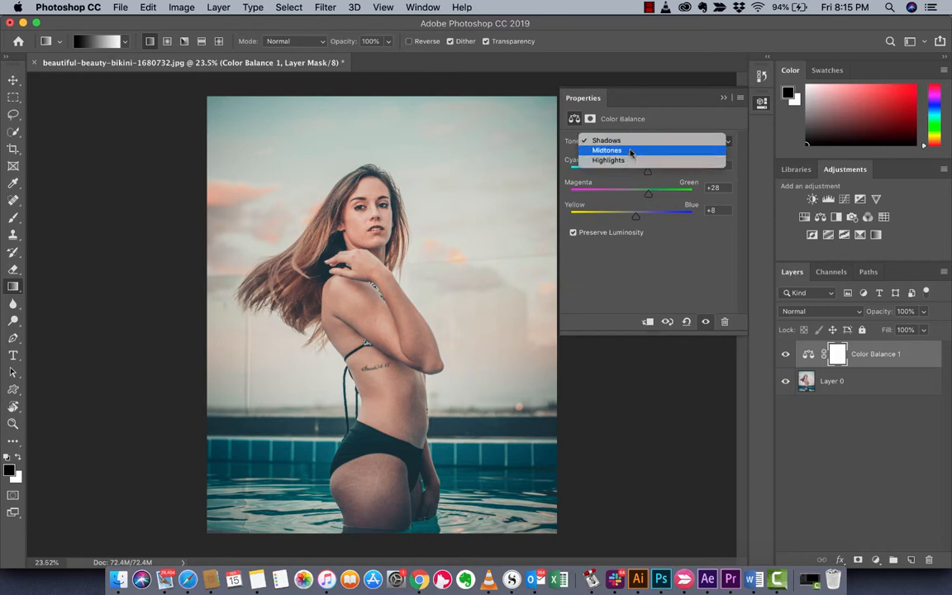
left_click(608, 150)
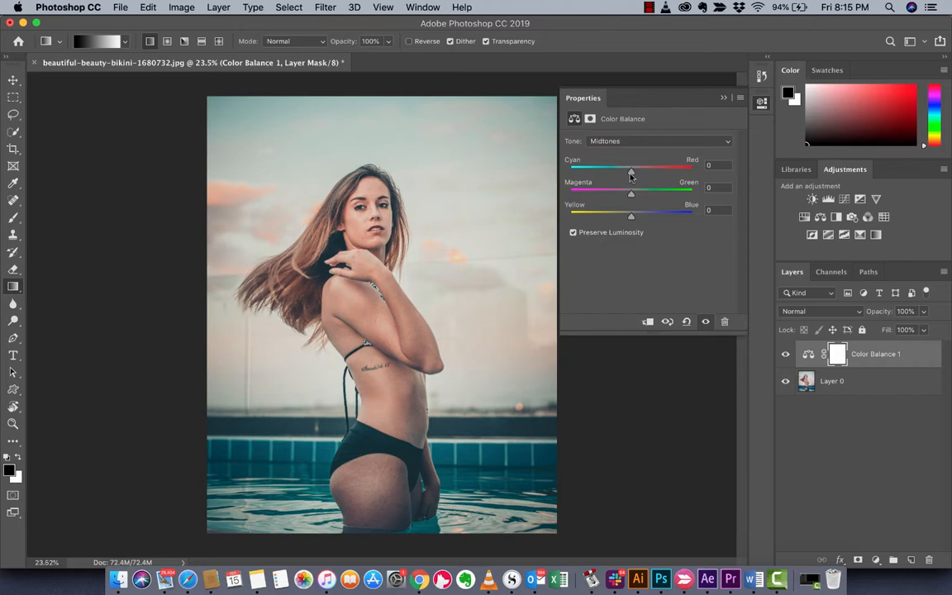
Step: Set the midtones to Cyan -24, Green +11 and Blue +33, cooling the portrait
left_click_drag(632, 170, 629, 170)
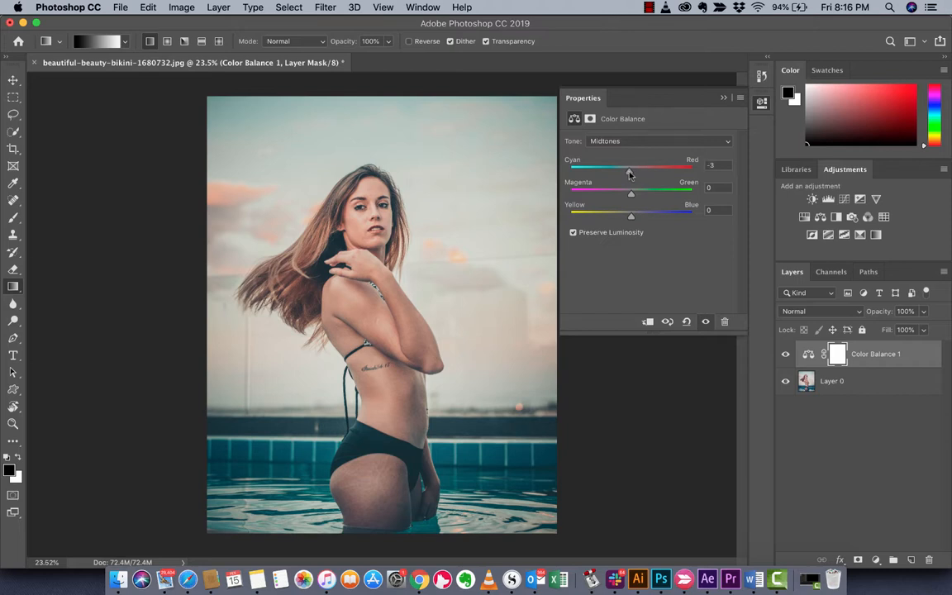
left_click_drag(629, 172, 615, 172)
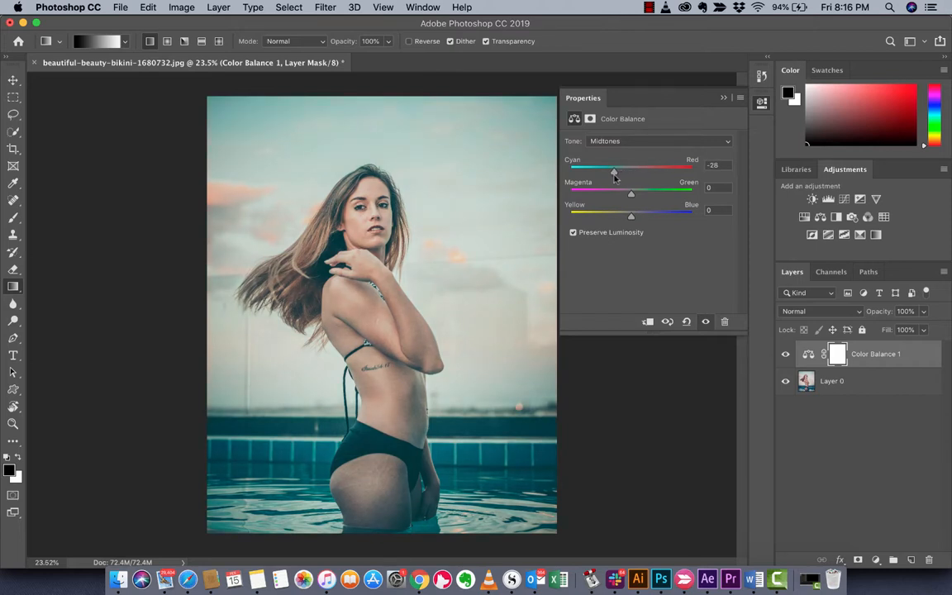
left_click_drag(614, 172, 619, 172)
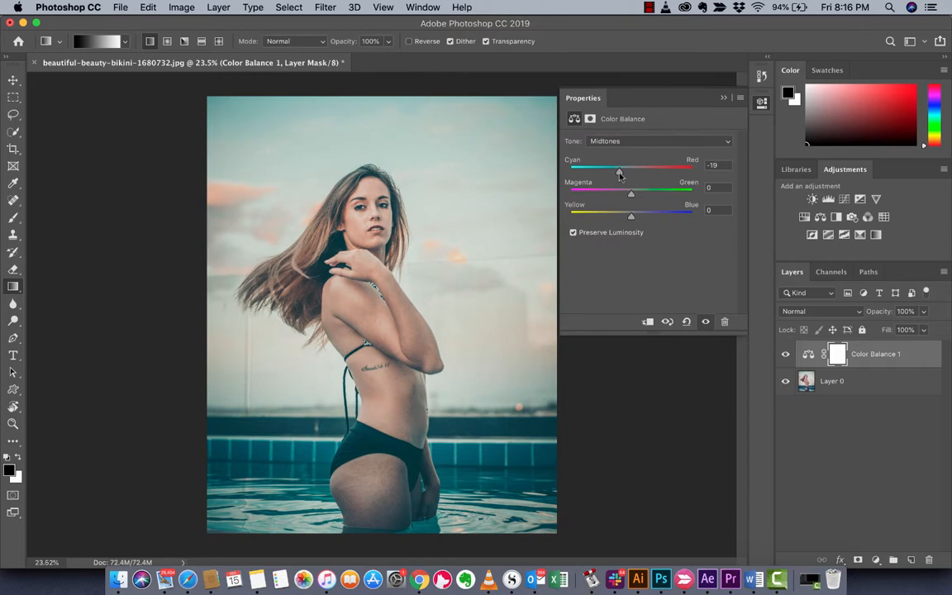
left_click_drag(620, 171, 618, 171)
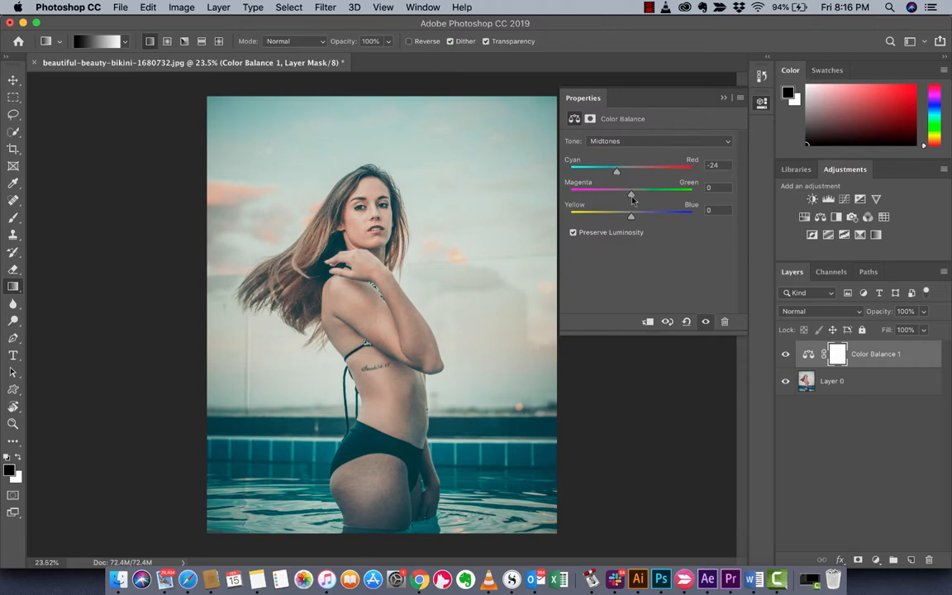
left_click_drag(617, 194, 638, 194)
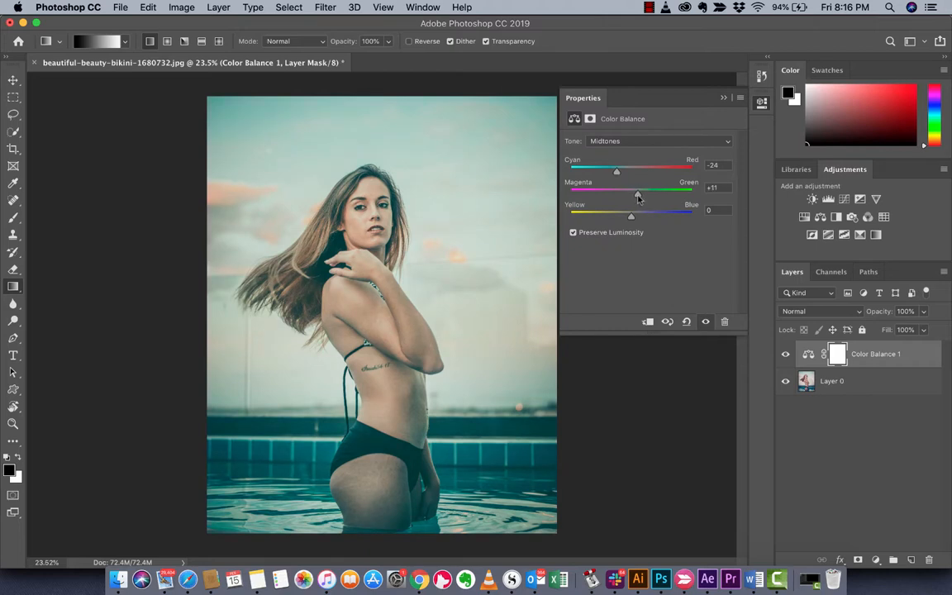
left_click_drag(630, 212, 635, 213)
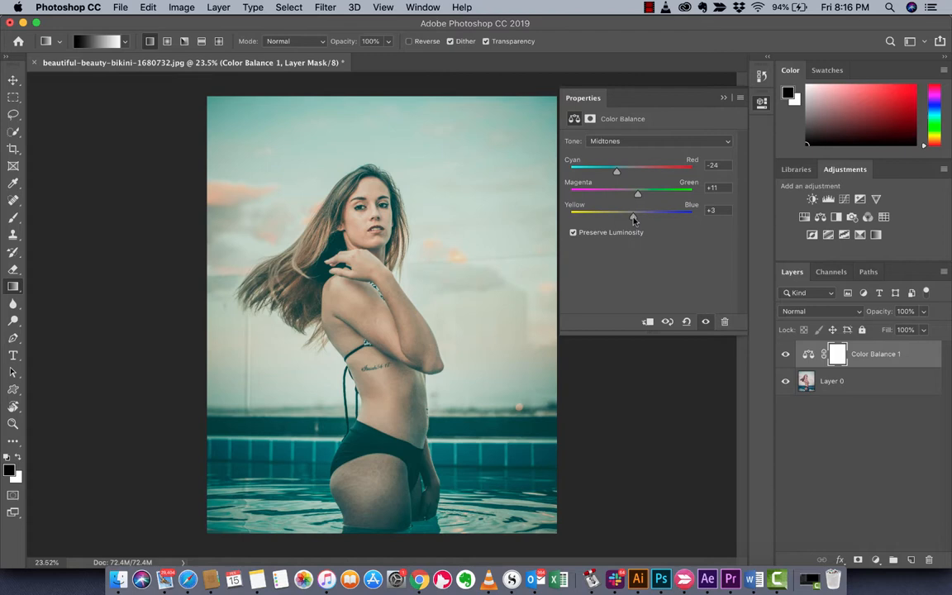
left_click_drag(635, 214, 653, 214)
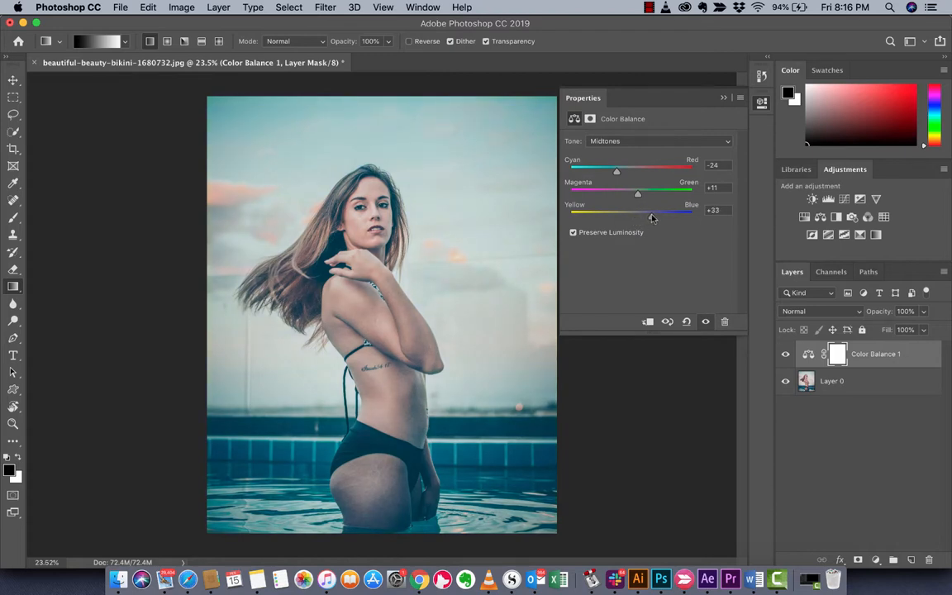
left_click(659, 141)
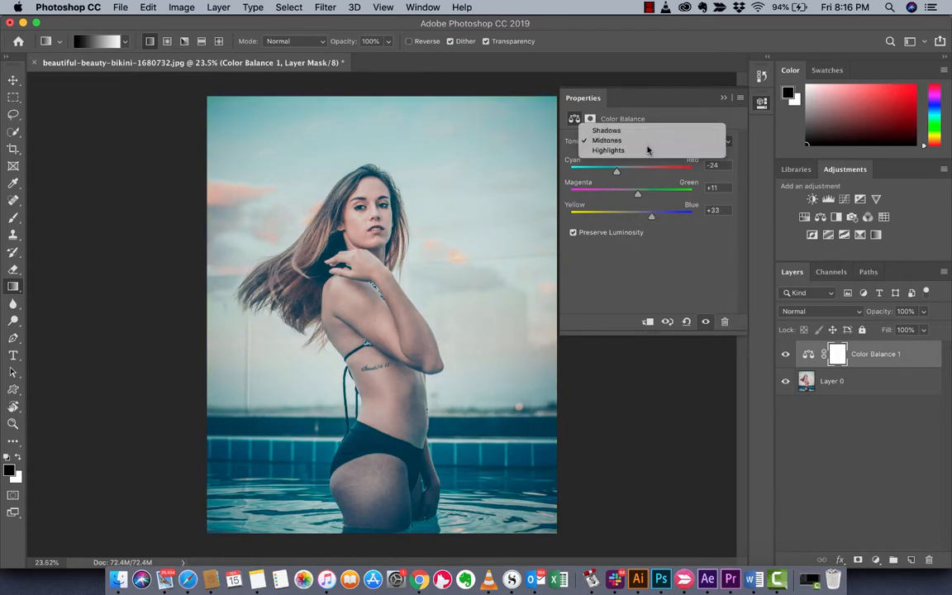
Step: Switch to Highlights and set Cyan-Red to +33 and Magenta-Green to +6
left_click(607, 149)
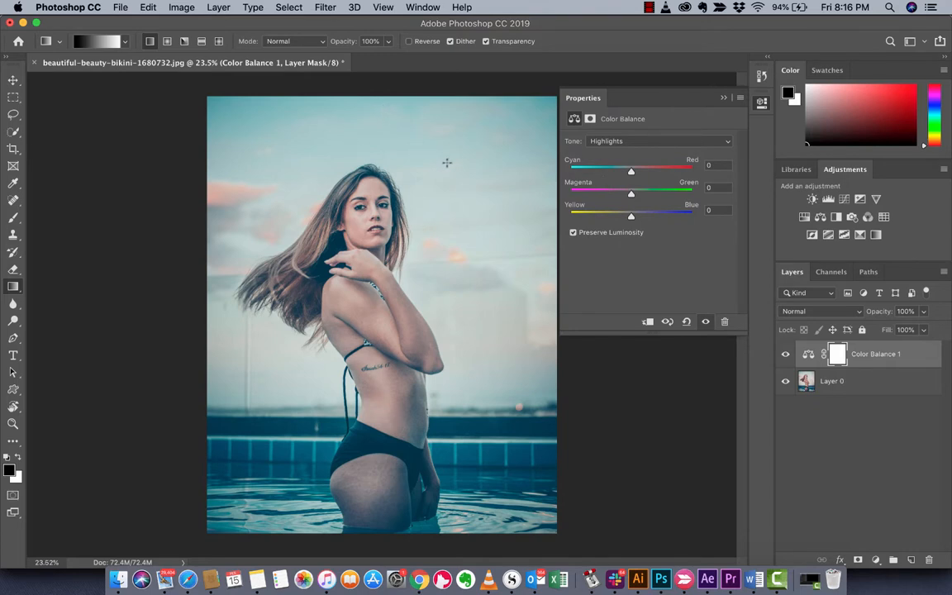
mouse_move(467, 189)
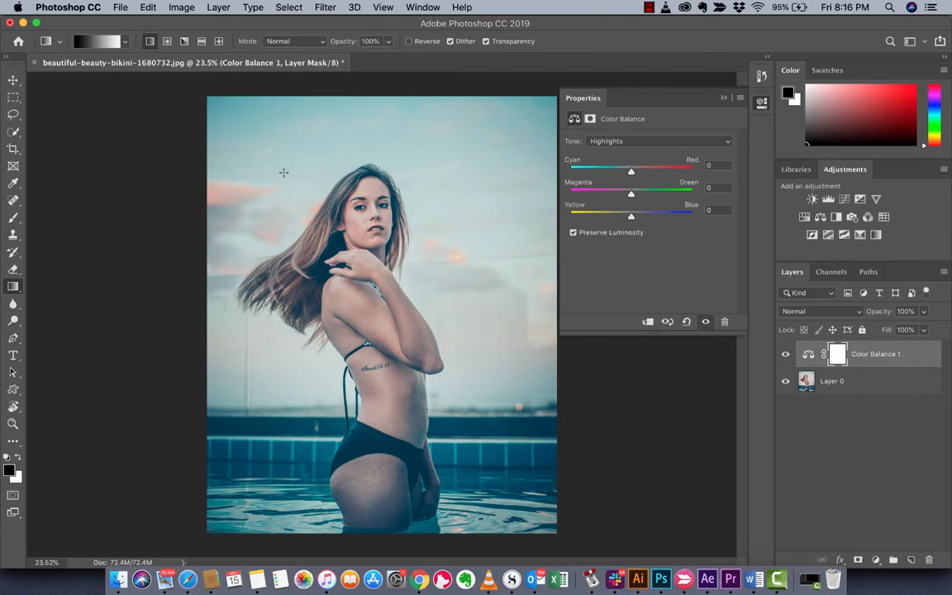
mouse_move(636, 162)
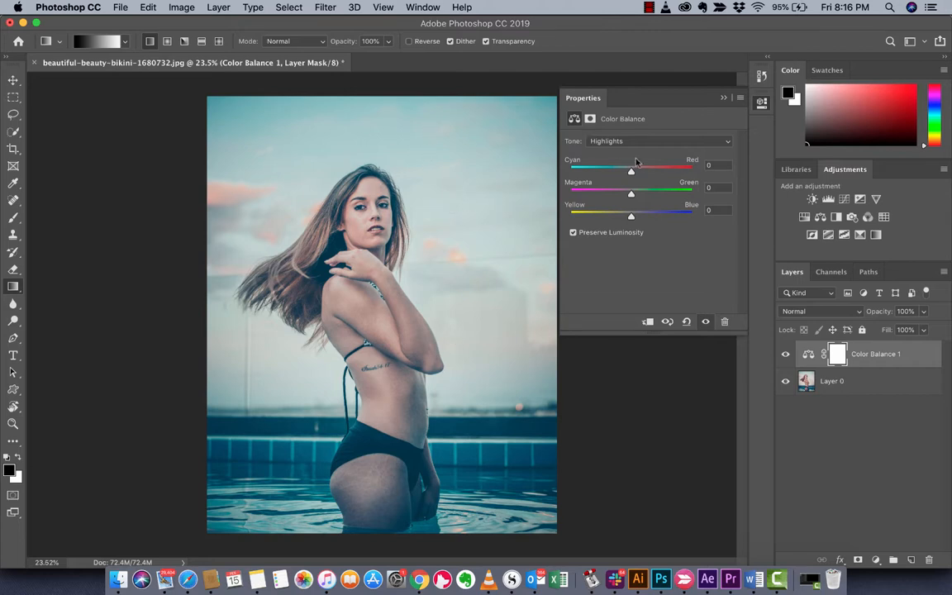
left_click_drag(631, 169, 638, 168)
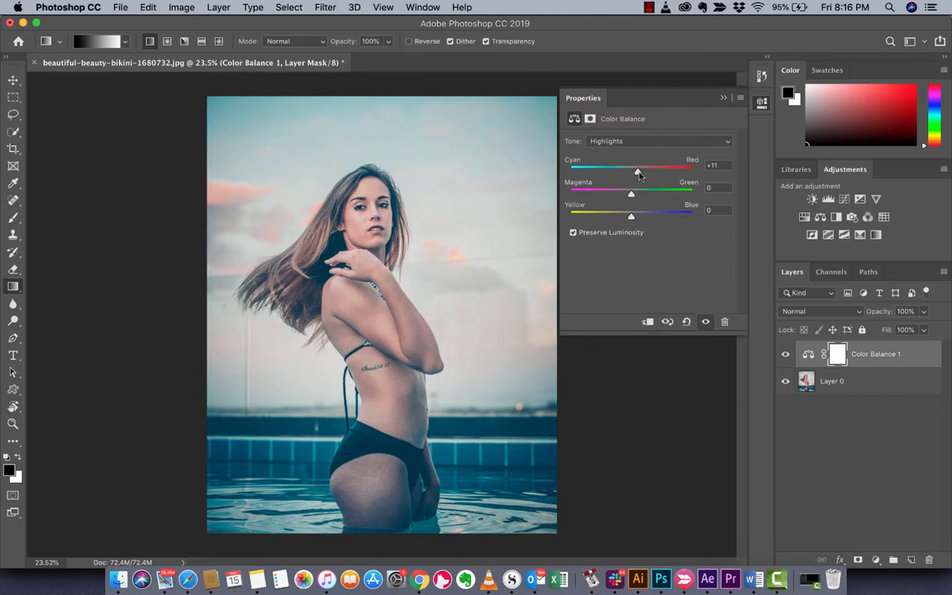
left_click_drag(638, 168, 650, 168)
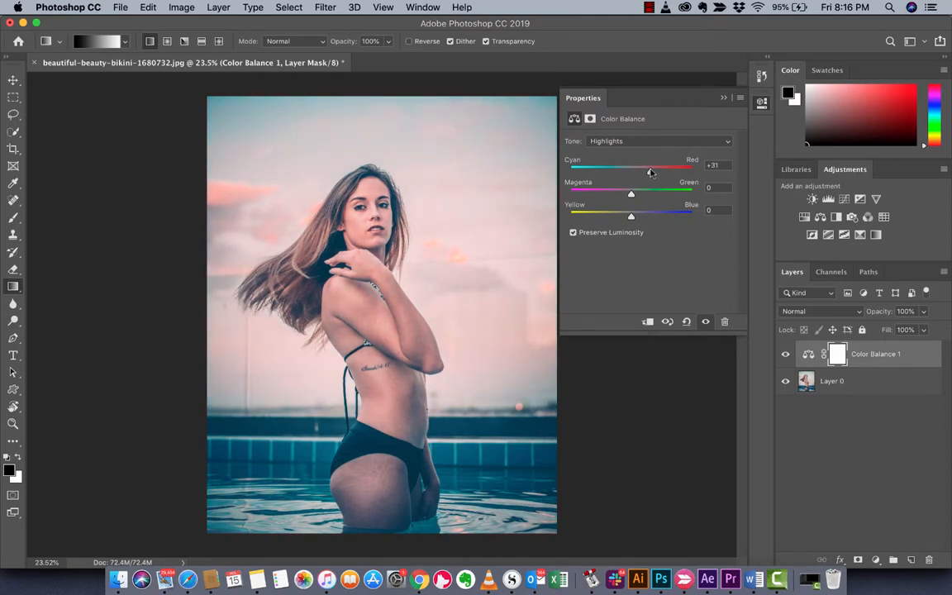
left_click_drag(649, 168, 653, 169)
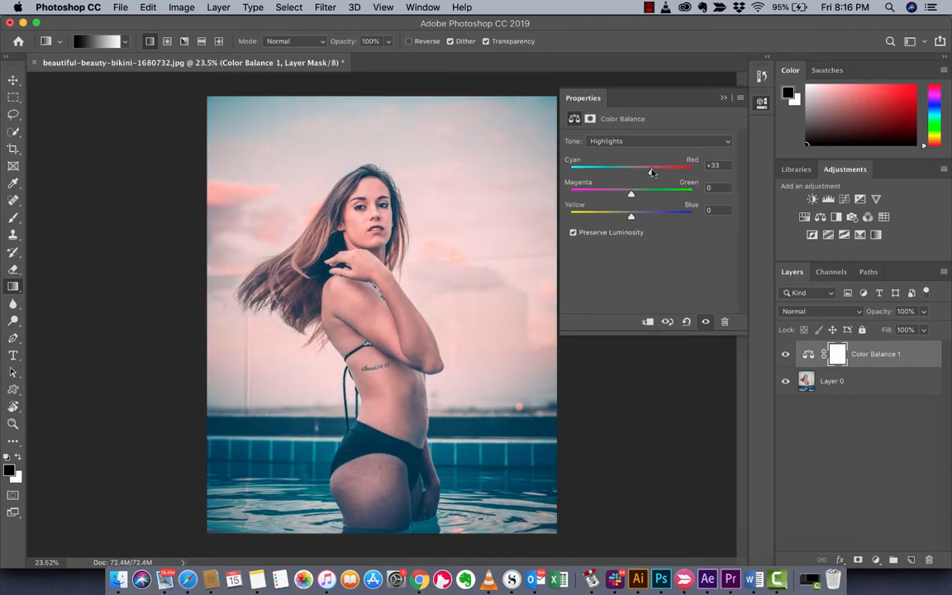
left_click_drag(631, 192, 615, 192)
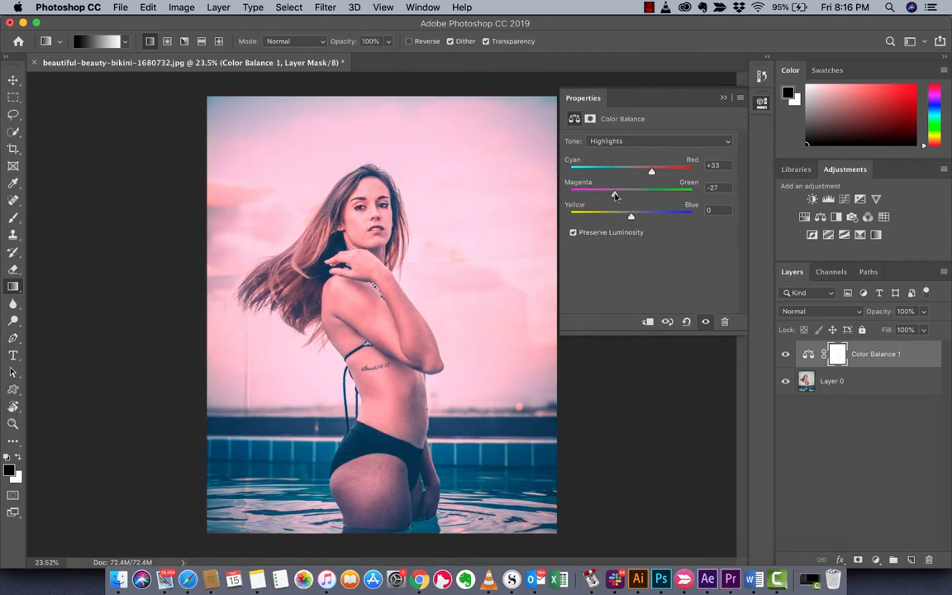
left_click_drag(643, 195, 624, 195)
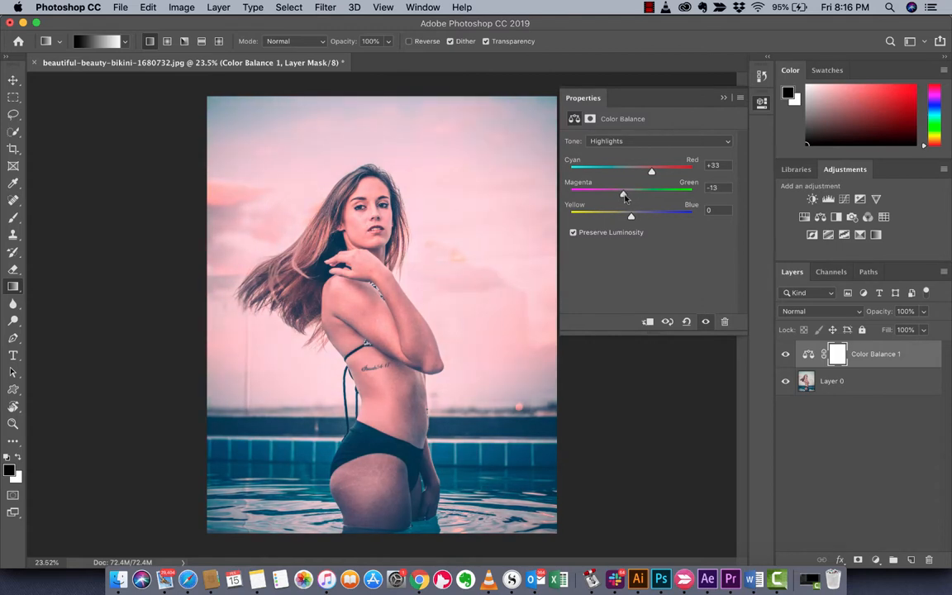
left_click_drag(624, 193, 634, 193)
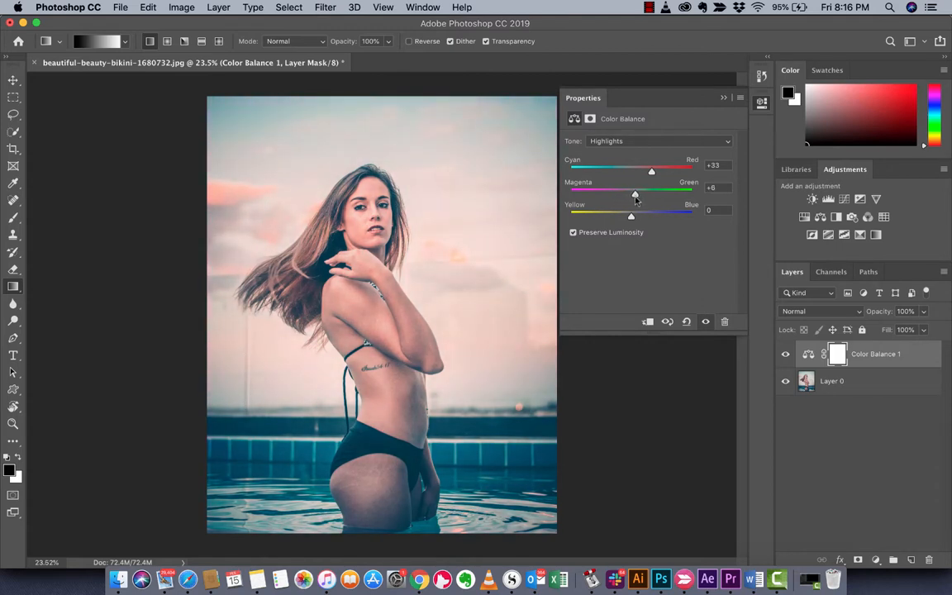
Step: Set the highlights' Yellow-Blue to +14, finishing the three-range tint
left_click_drag(631, 213, 648, 214)
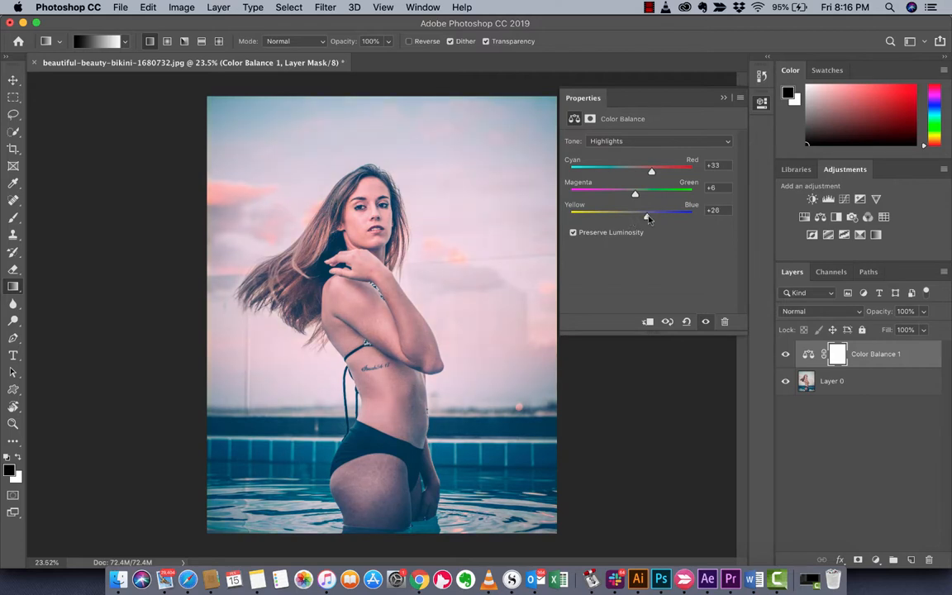
left_click_drag(647, 213, 635, 213)
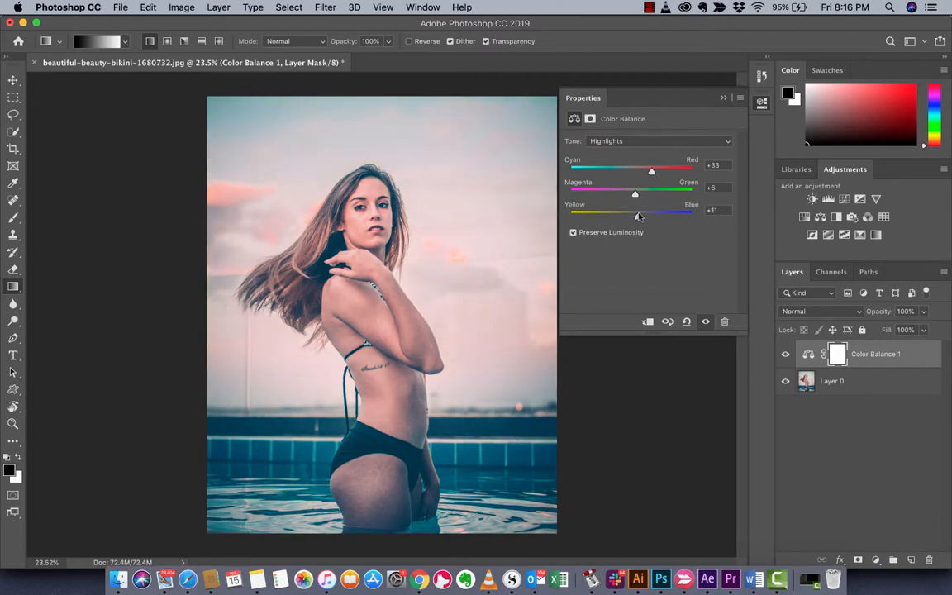
left_click_drag(638, 213, 640, 213)
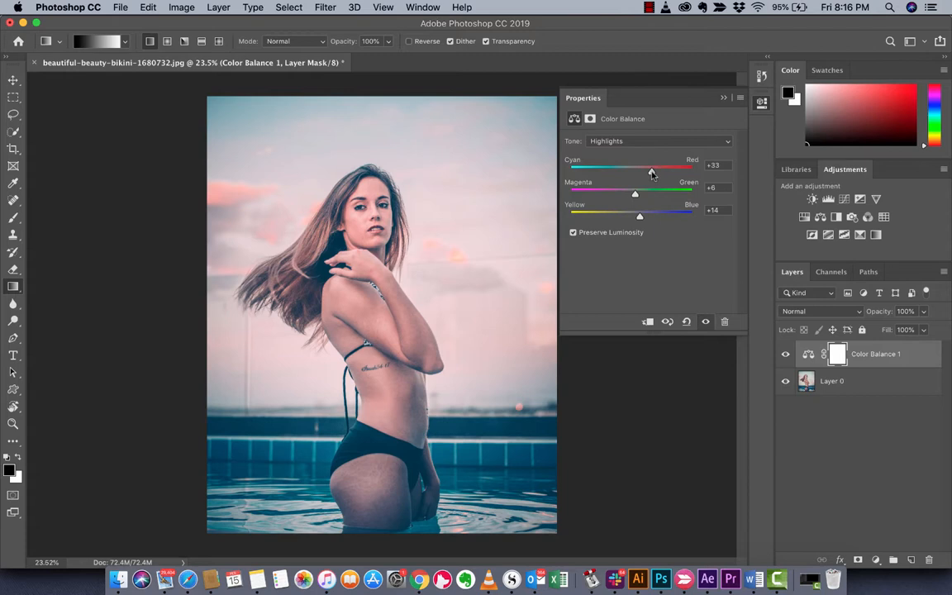
left_click_drag(652, 172, 654, 172)
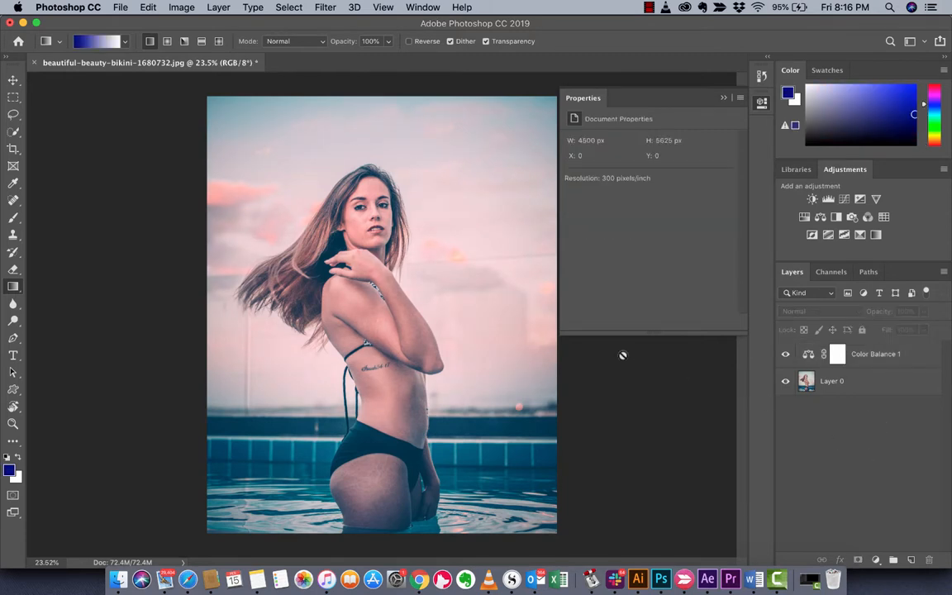
Step: Close the Properties panel and hide the Color Balance layer to compare the look
left_click(724, 98)
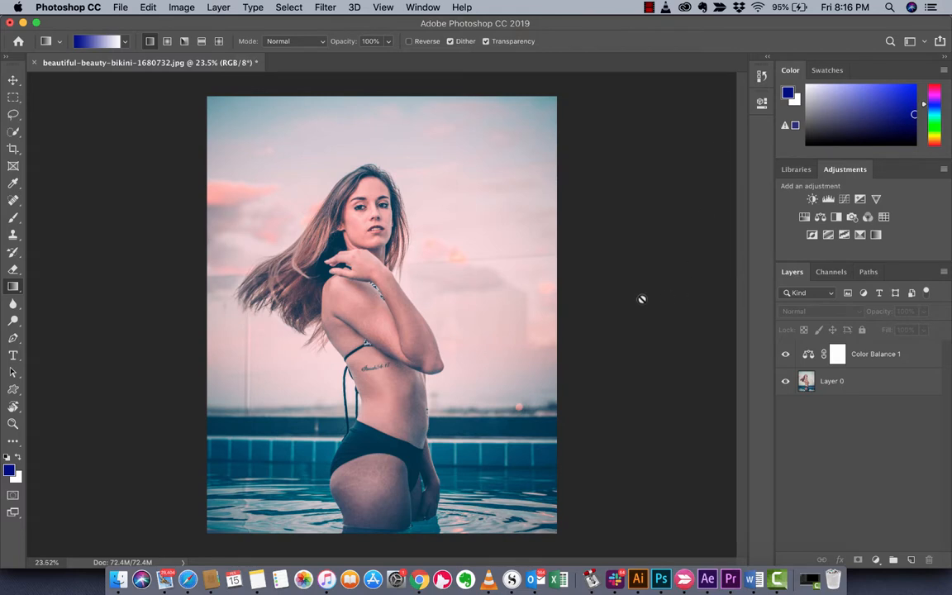
mouse_move(565, 344)
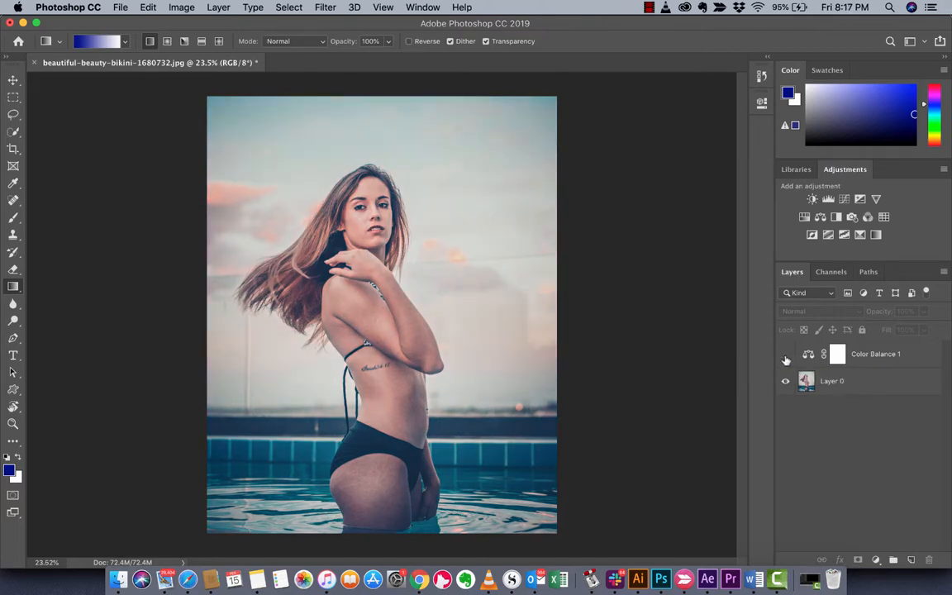
left_click(786, 354)
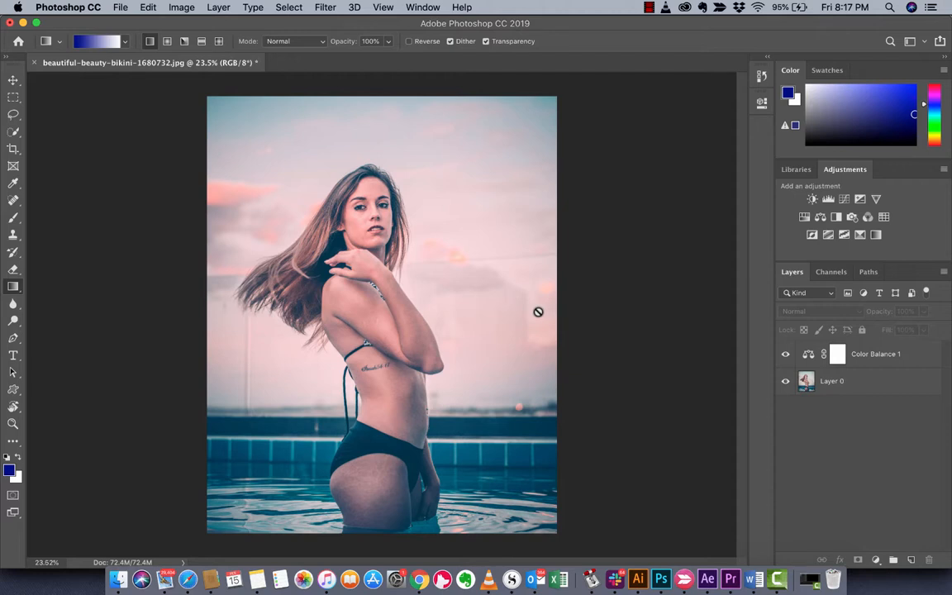
mouse_move(841, 424)
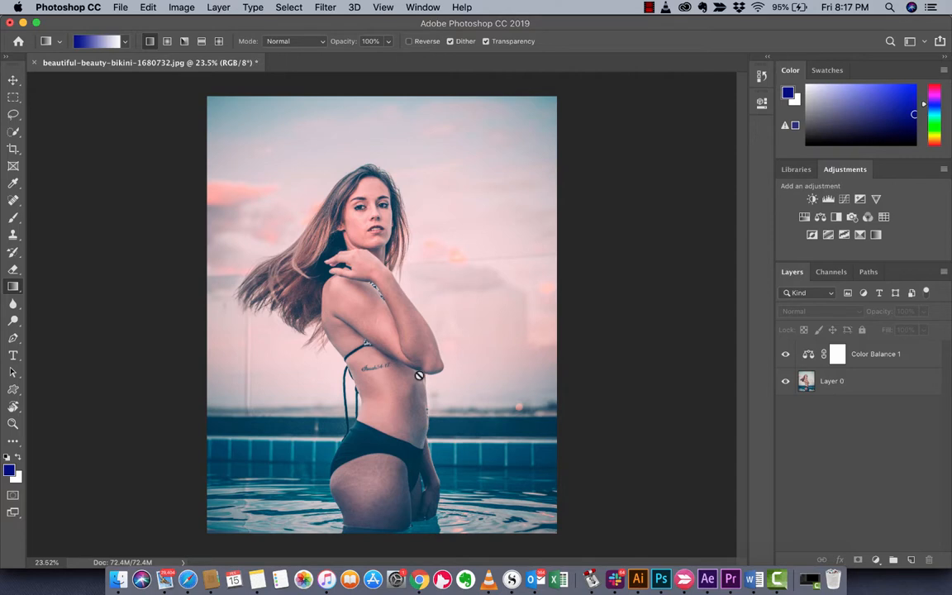
mouse_move(356, 377)
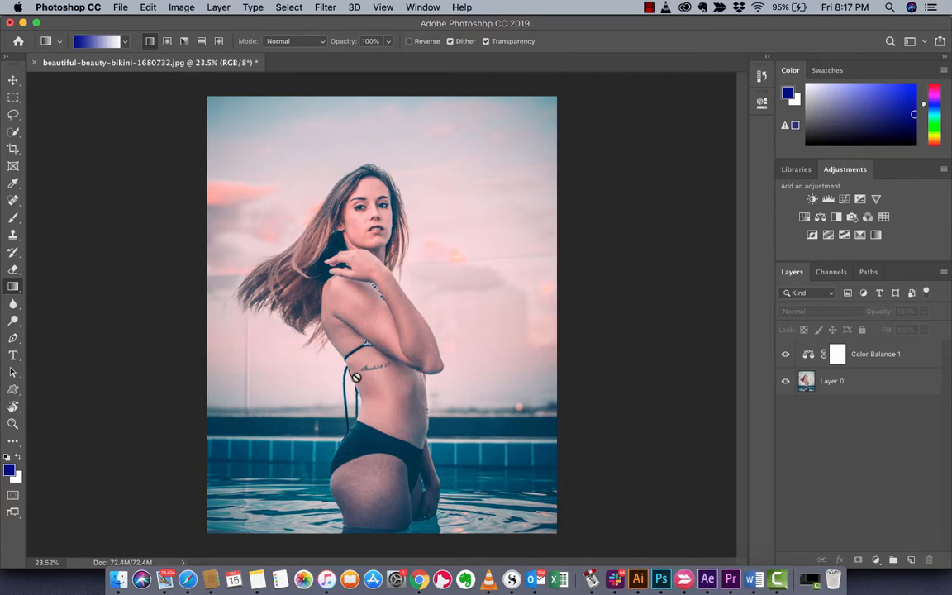
mouse_move(335, 387)
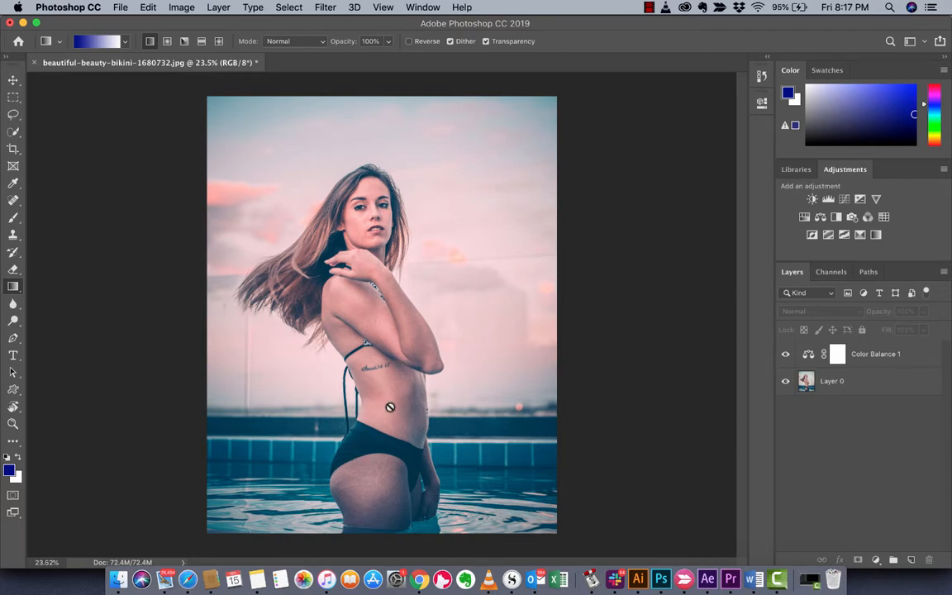
Step: On the Color Balance mask, drag a vertical black-to-white gradient so the look fades toward the bottom
left_click(837, 354)
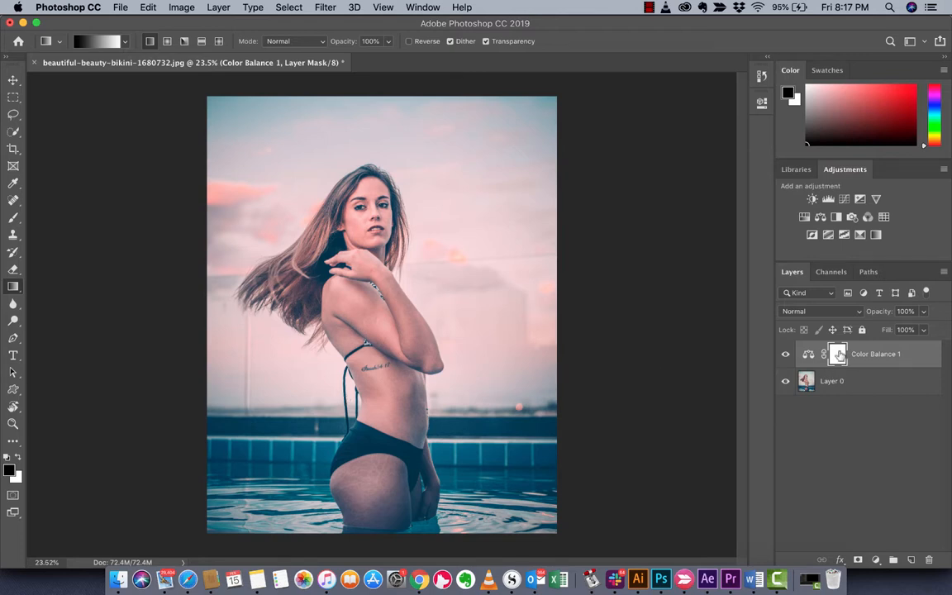
mouse_move(838, 354)
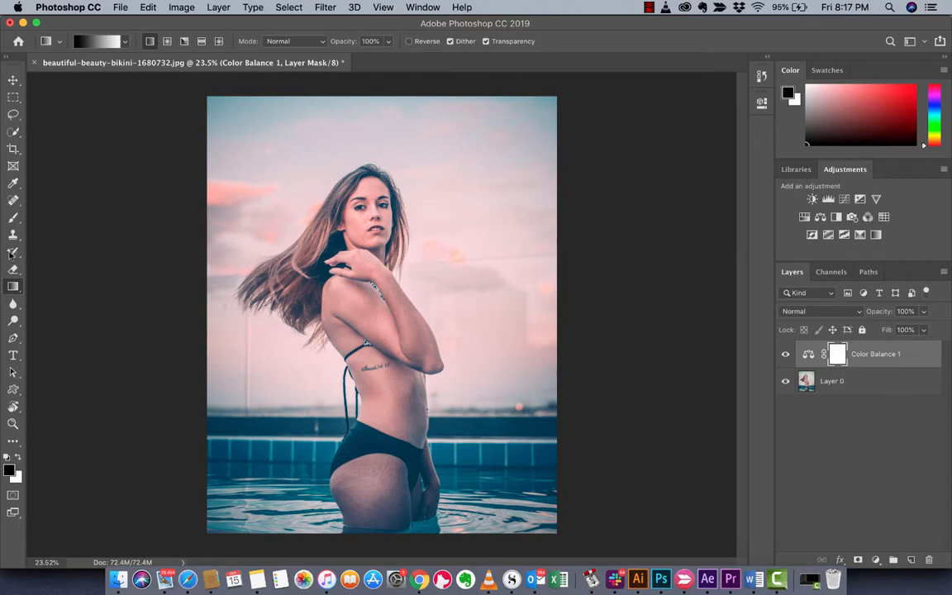
left_click(14, 287)
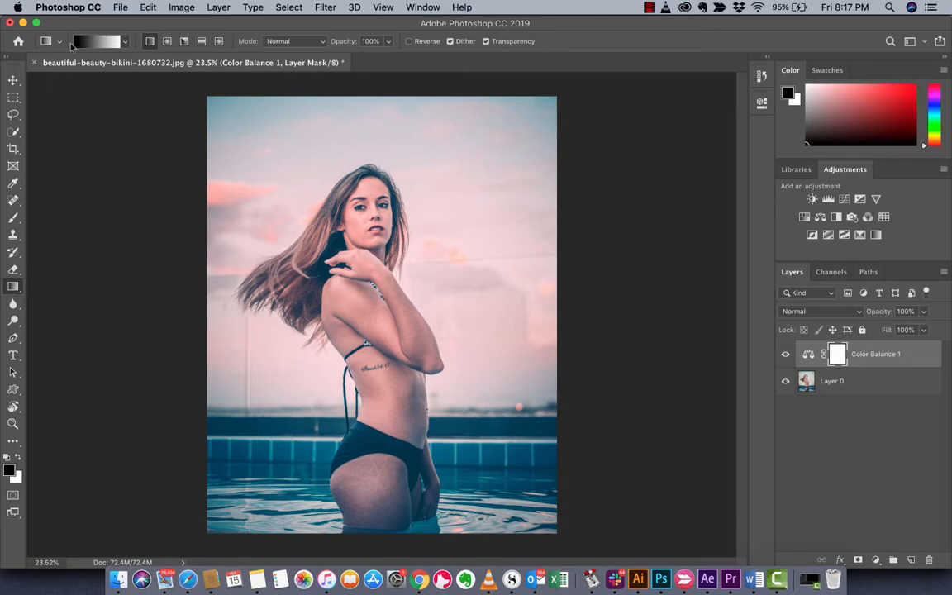
left_click(124, 42)
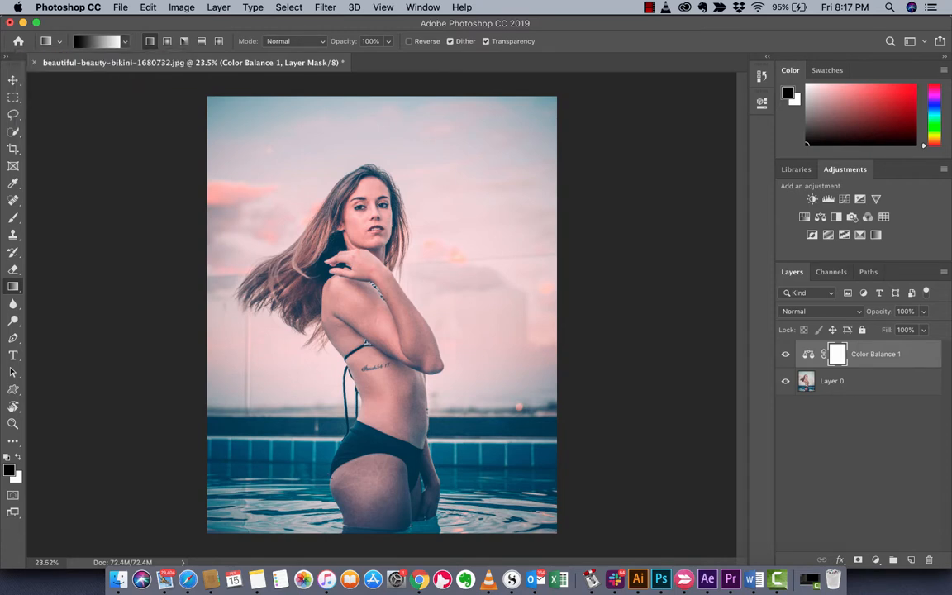
left_click_drag(359, 405, 351, 536)
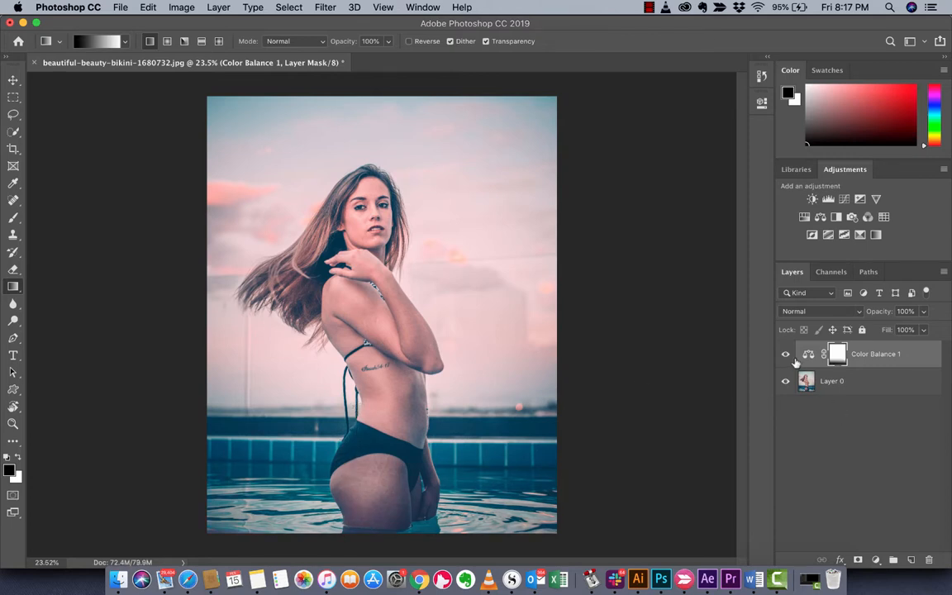
left_click(786, 353)
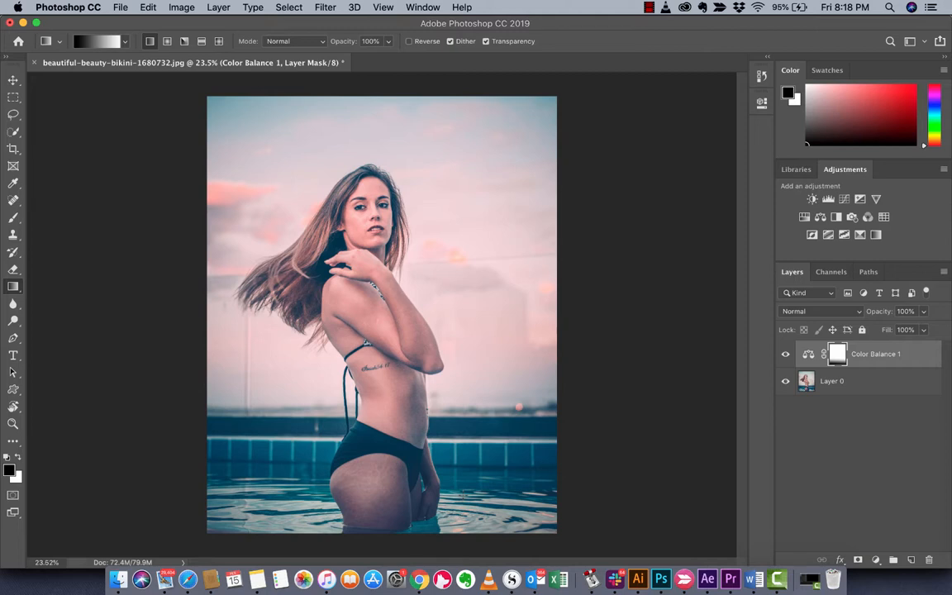
mouse_move(820, 353)
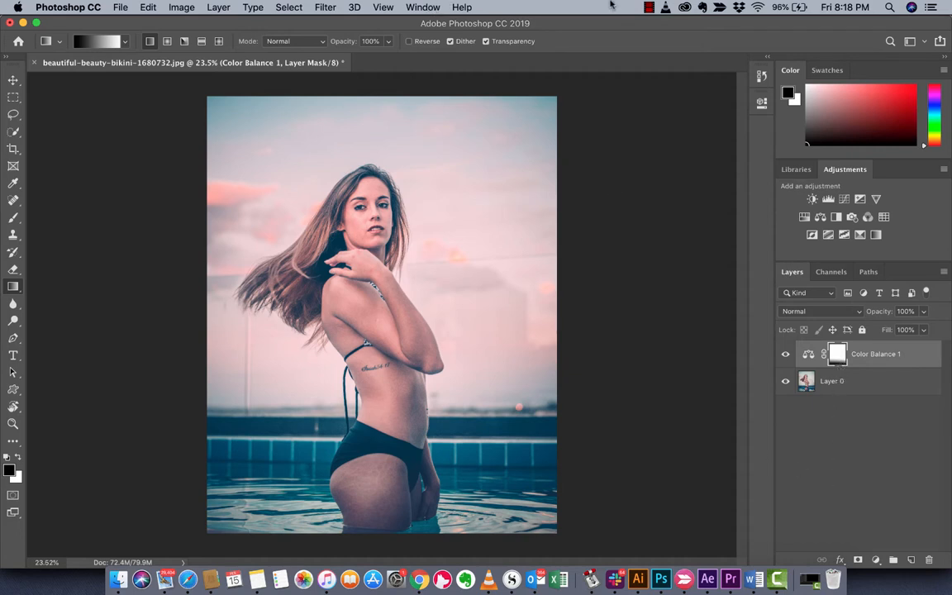
left_click(648, 6)
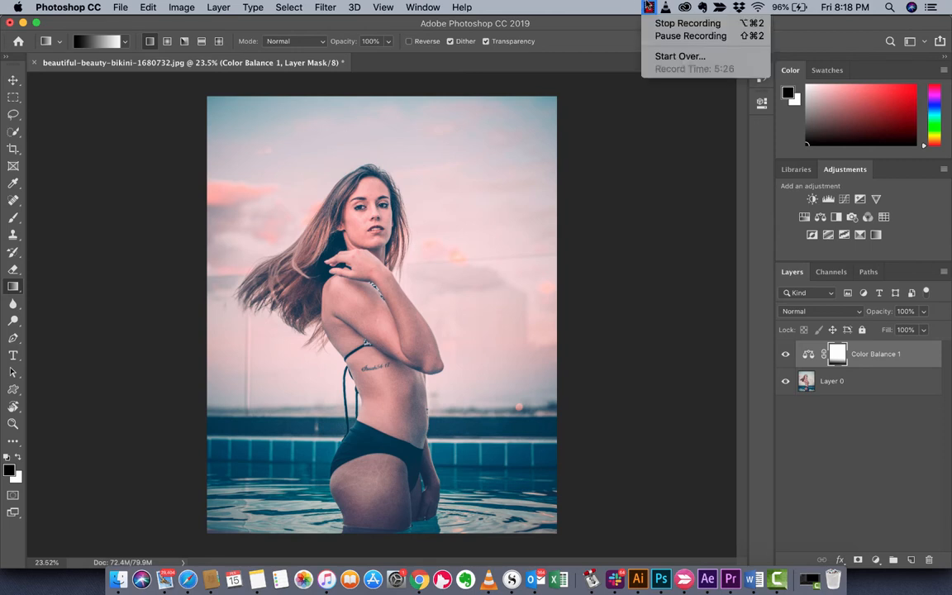